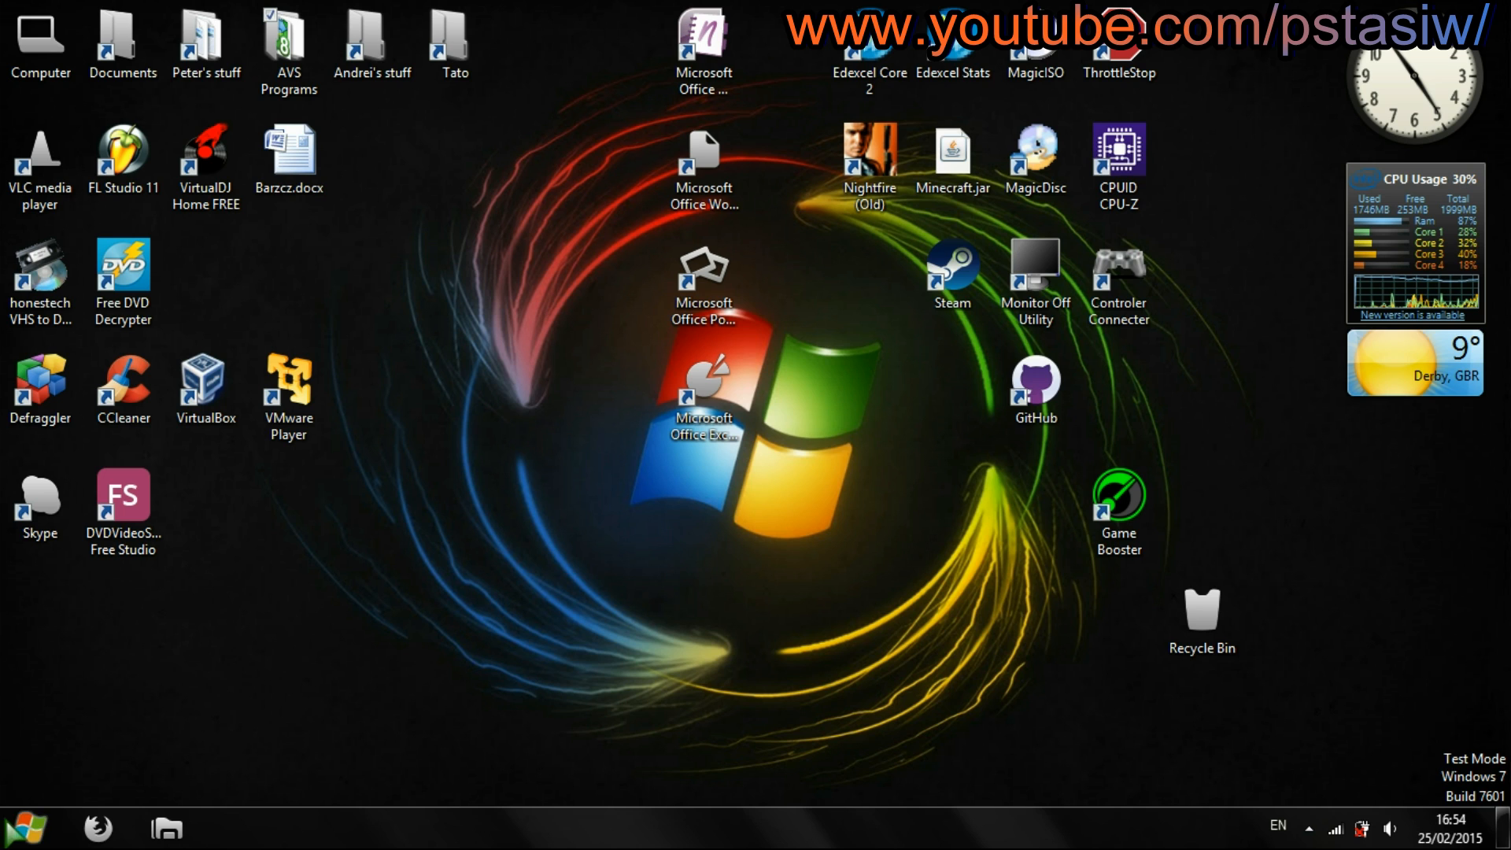
View the computer's basic system properties from Computer's context menu
{"action": "left_click", "coordinate": [21, 827]}
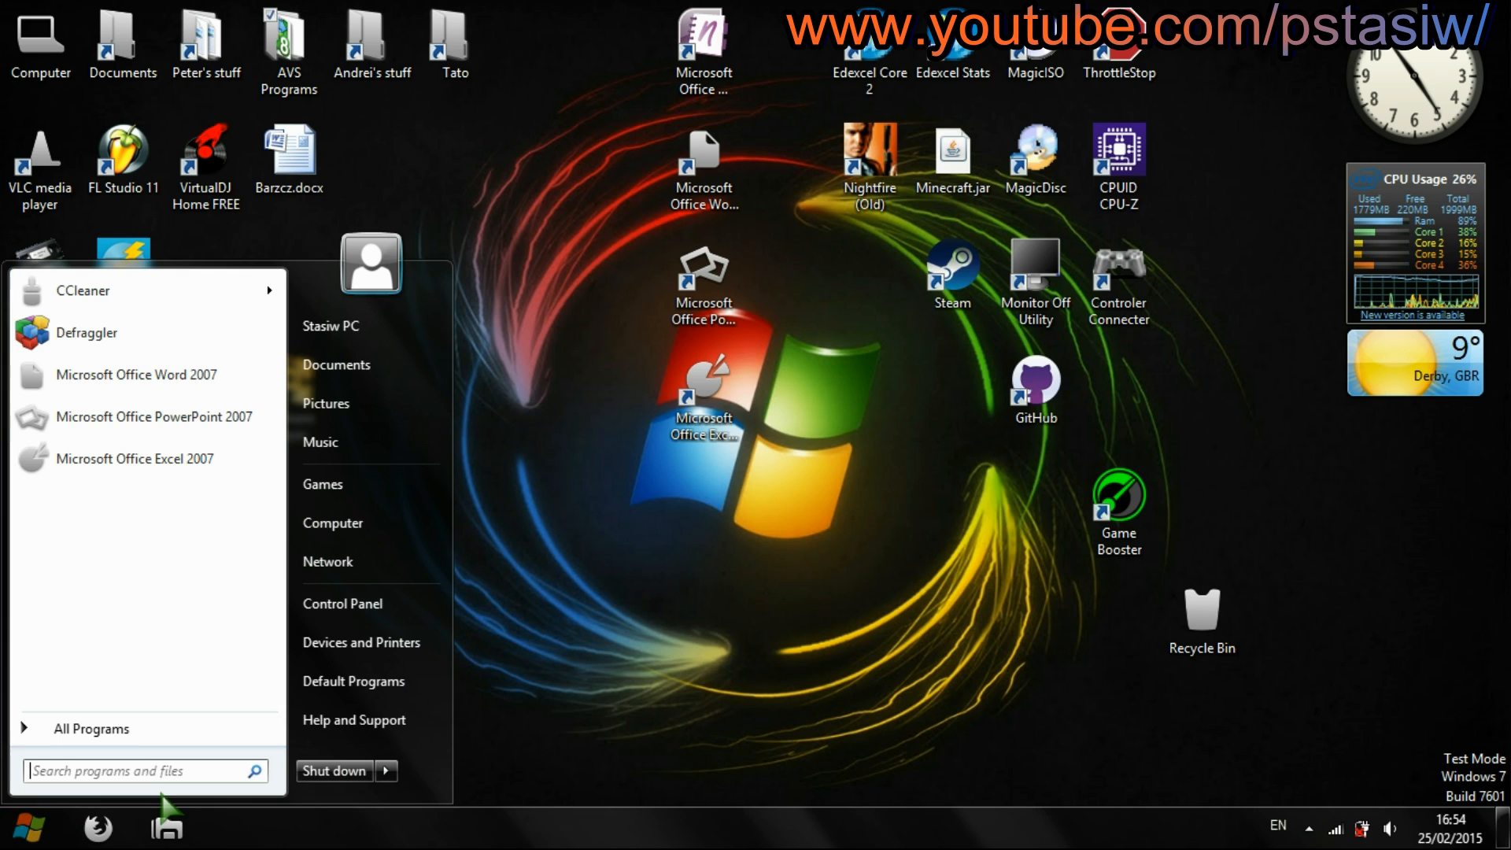
{"action": "right_click", "coordinate": [332, 523]}
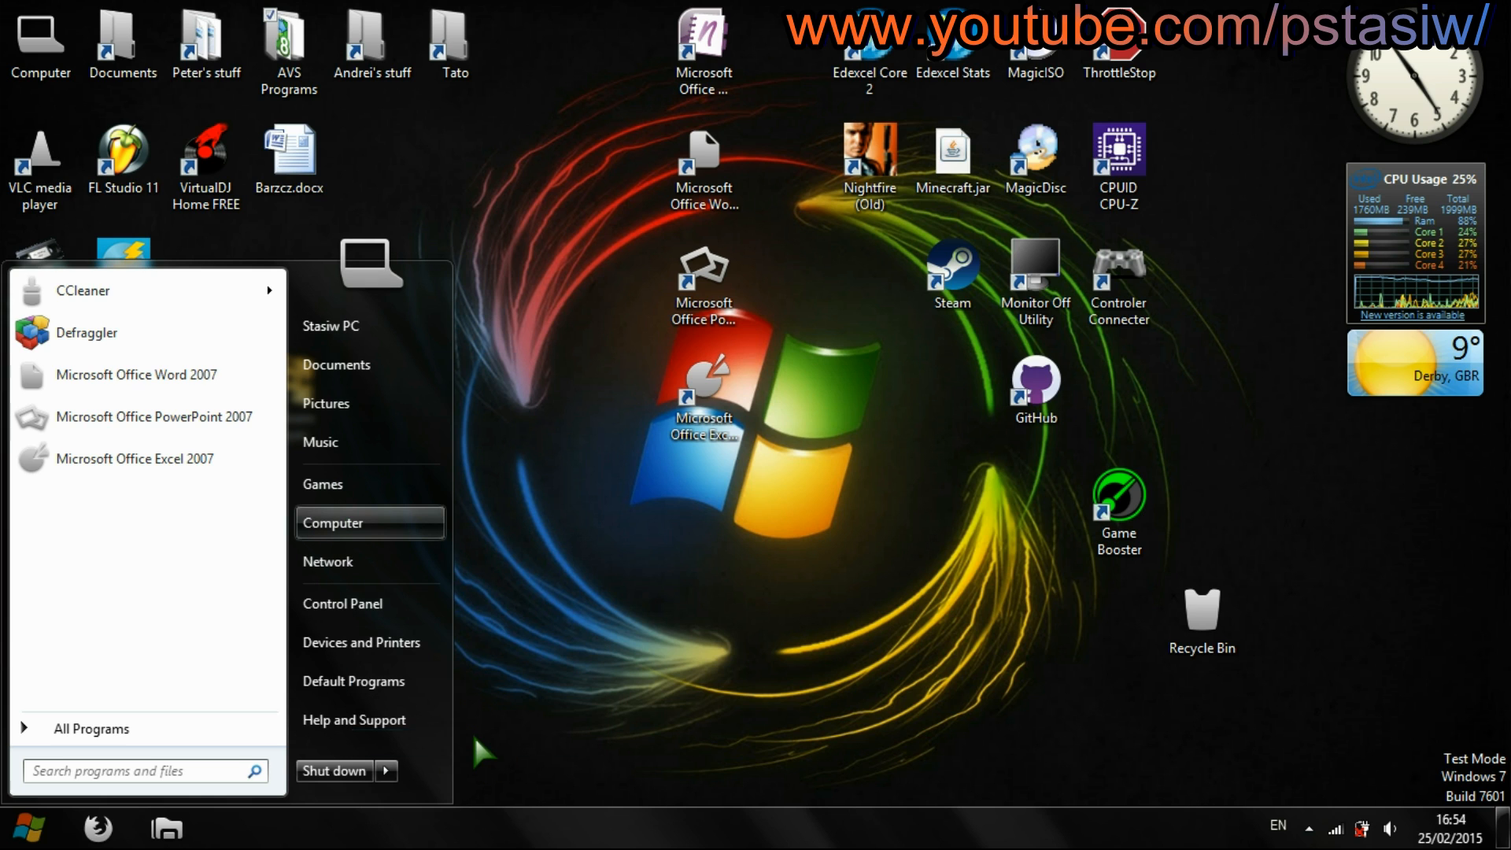
{"action": "left_click", "coordinate": [332, 523]}
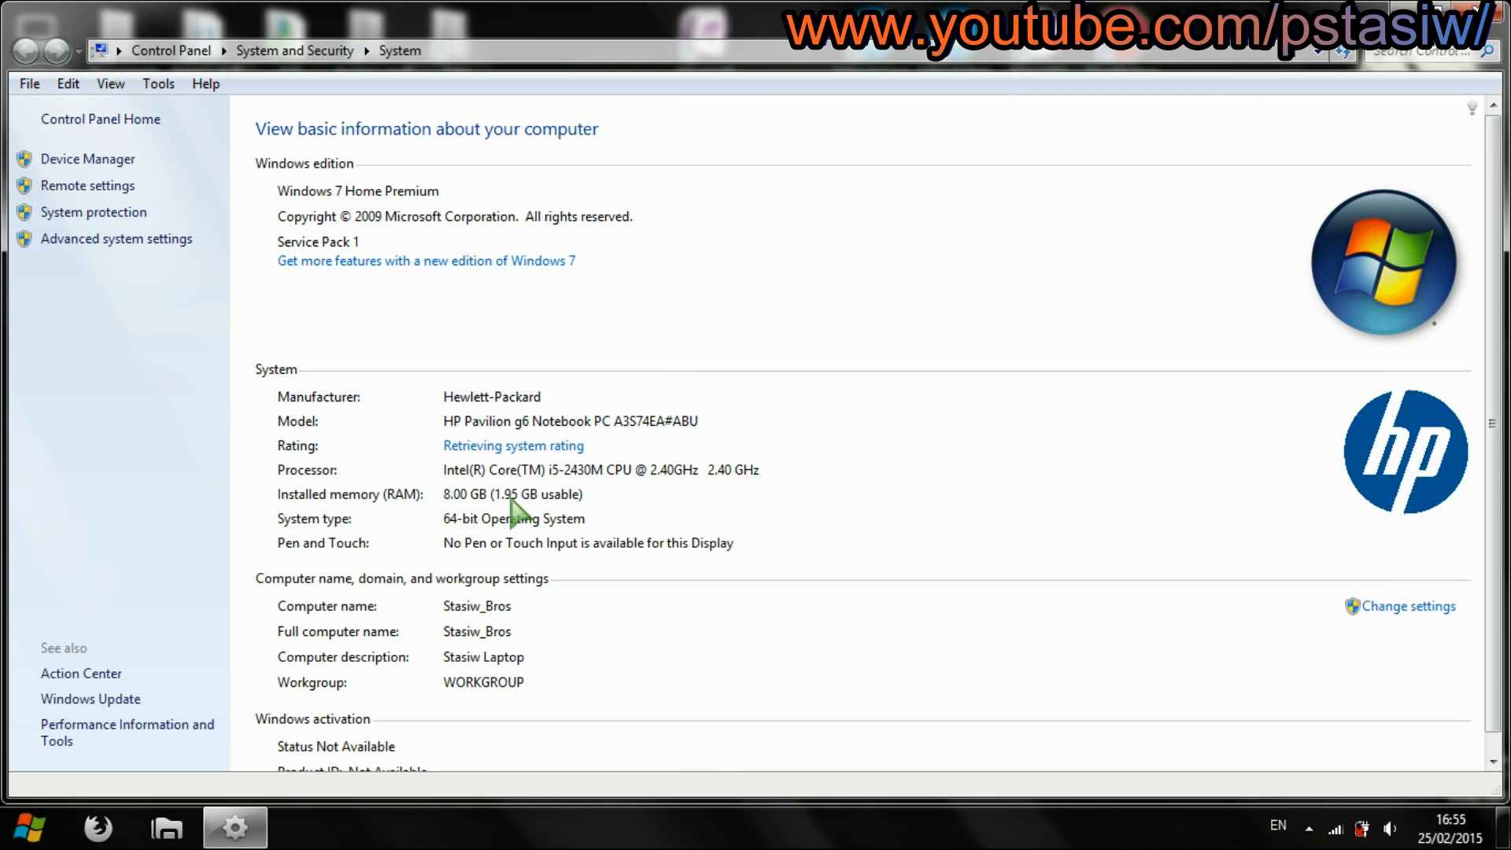
{"action": "mouse_move", "coordinate": [469, 509]}
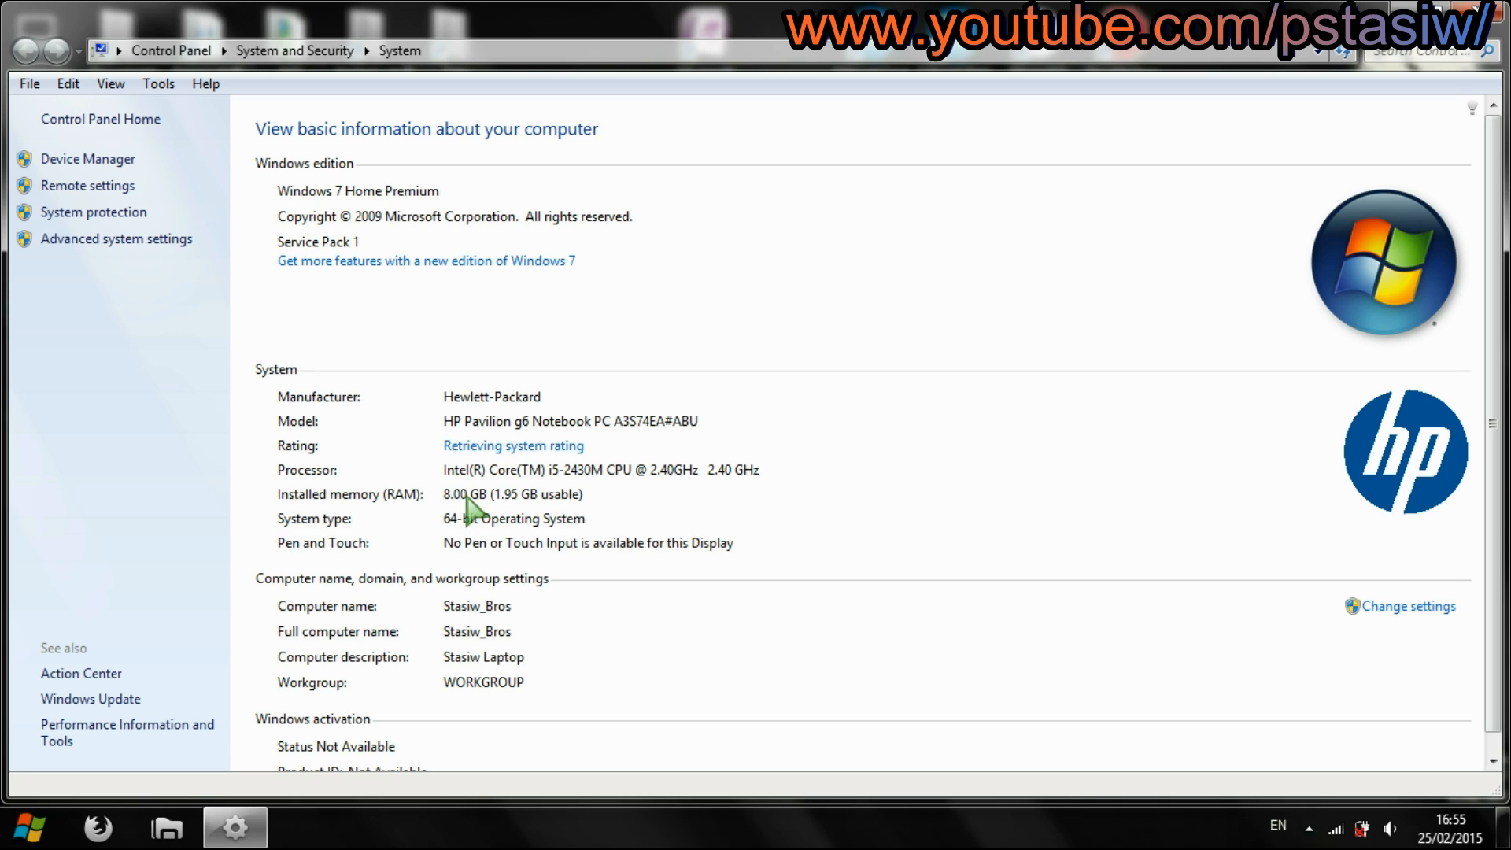
{"action": "mouse_move", "coordinate": [503, 518]}
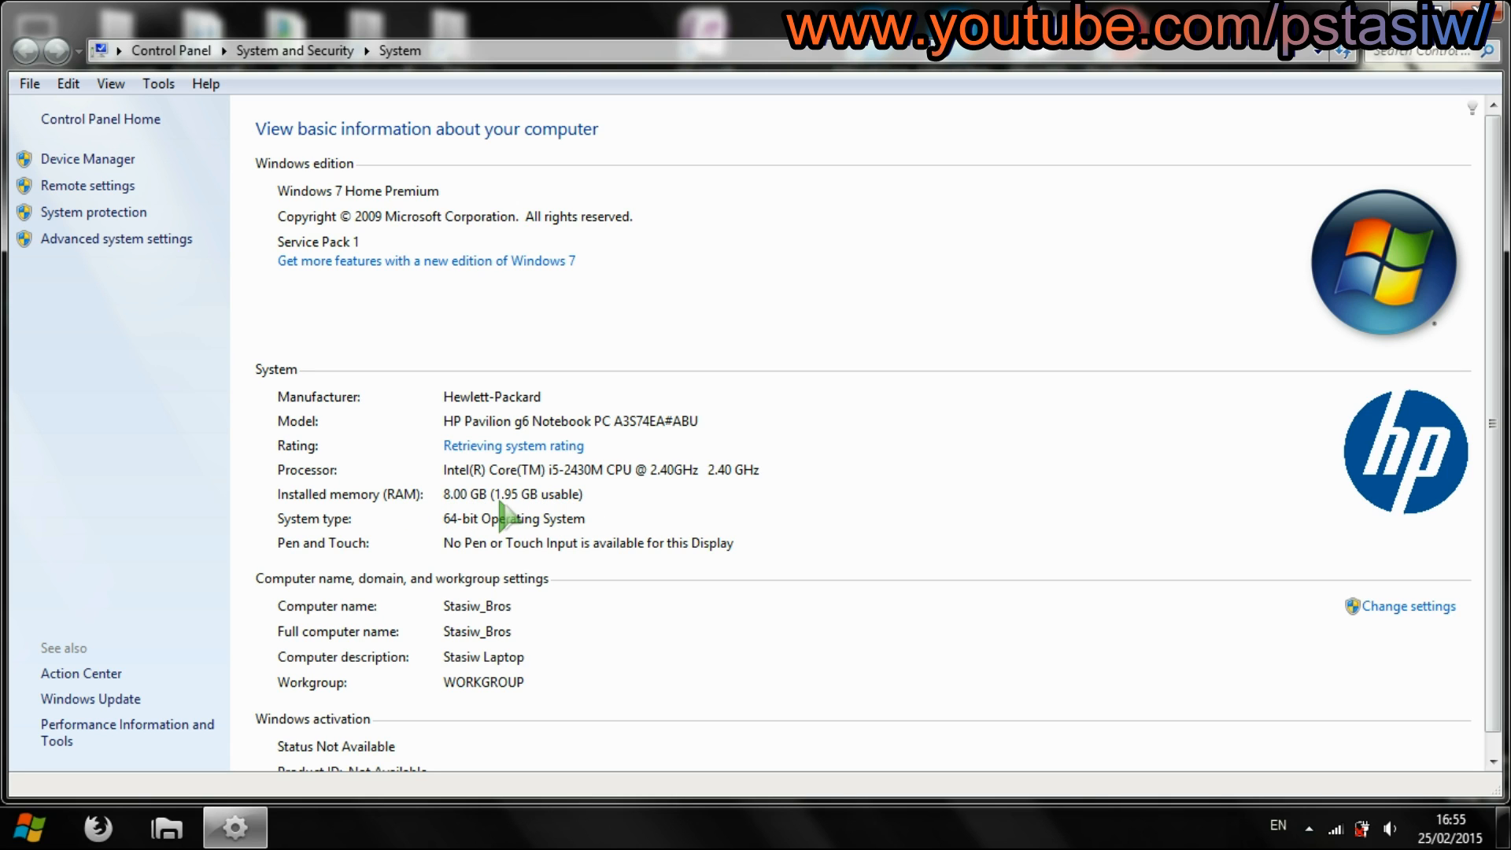
{"action": "mouse_move", "coordinate": [550, 519]}
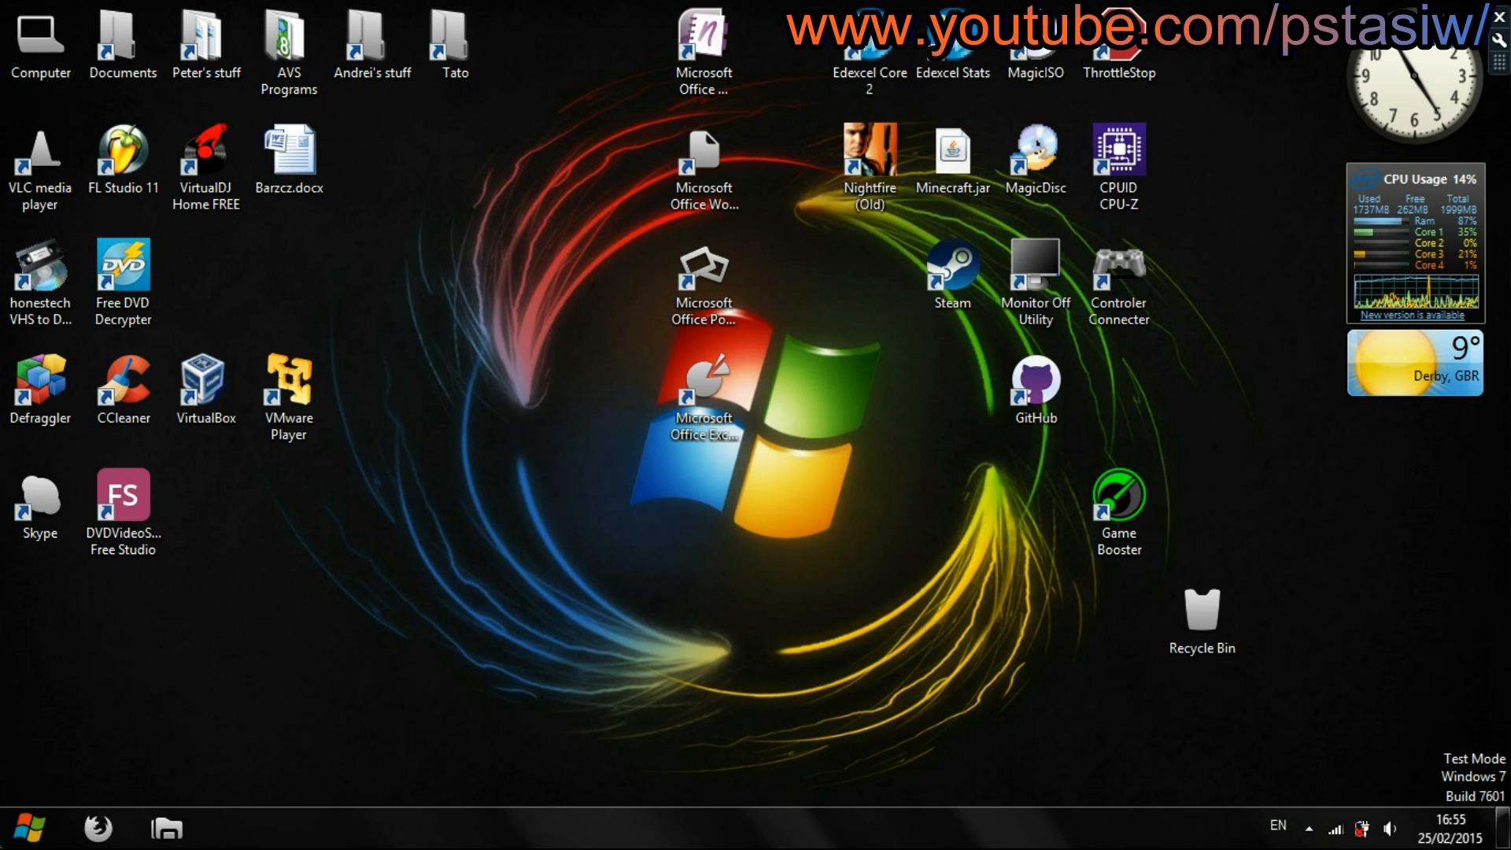
In msconfig's advanced boot options, uncheck the 2000 MB Maximum memory limit and apply
{"action": "left_click", "coordinate": [27, 826]}
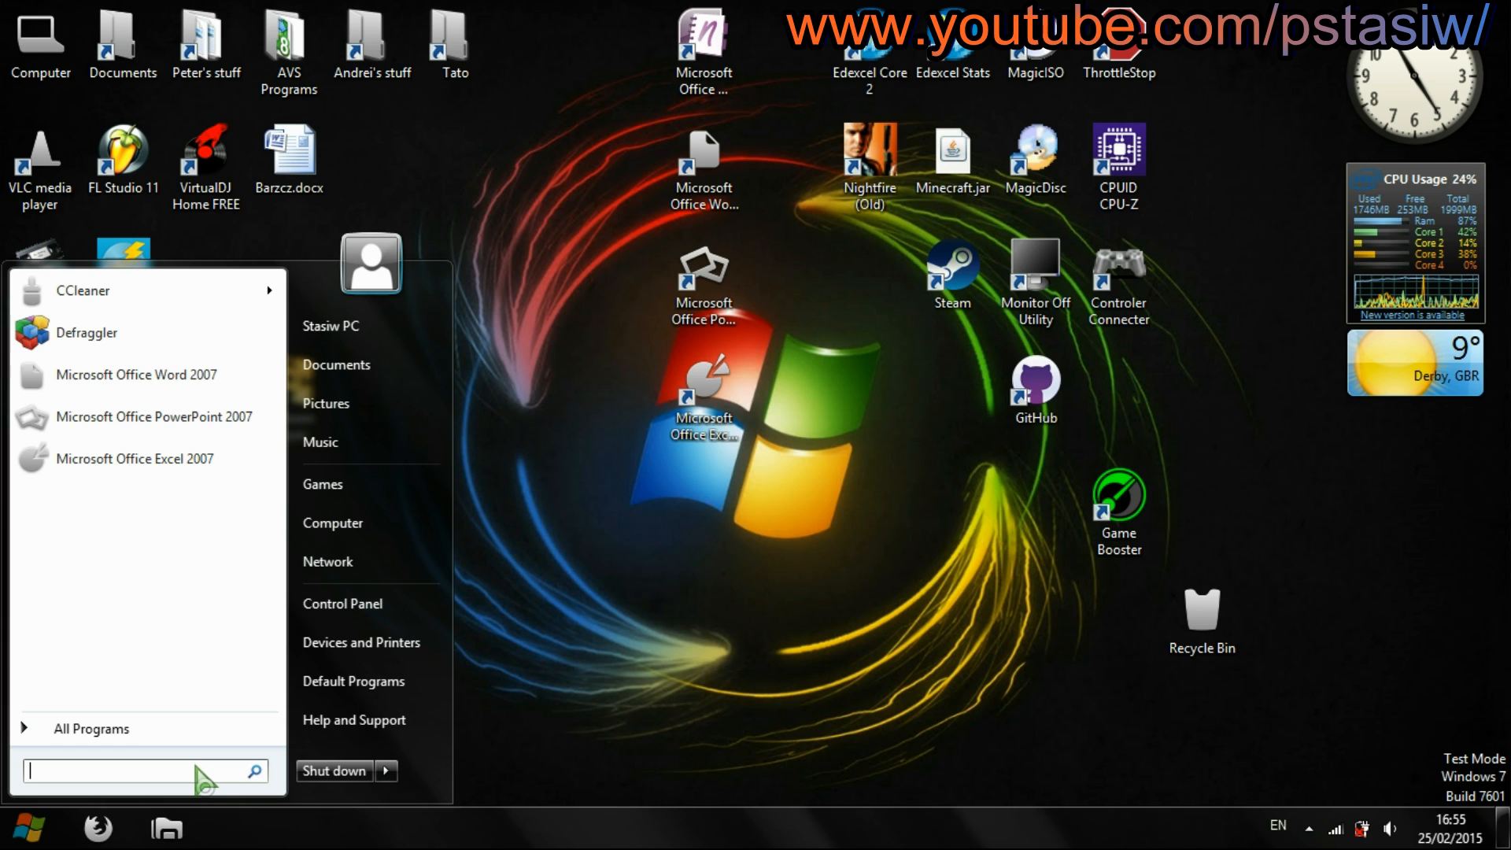
{"action": "type", "text": "msconfig"}
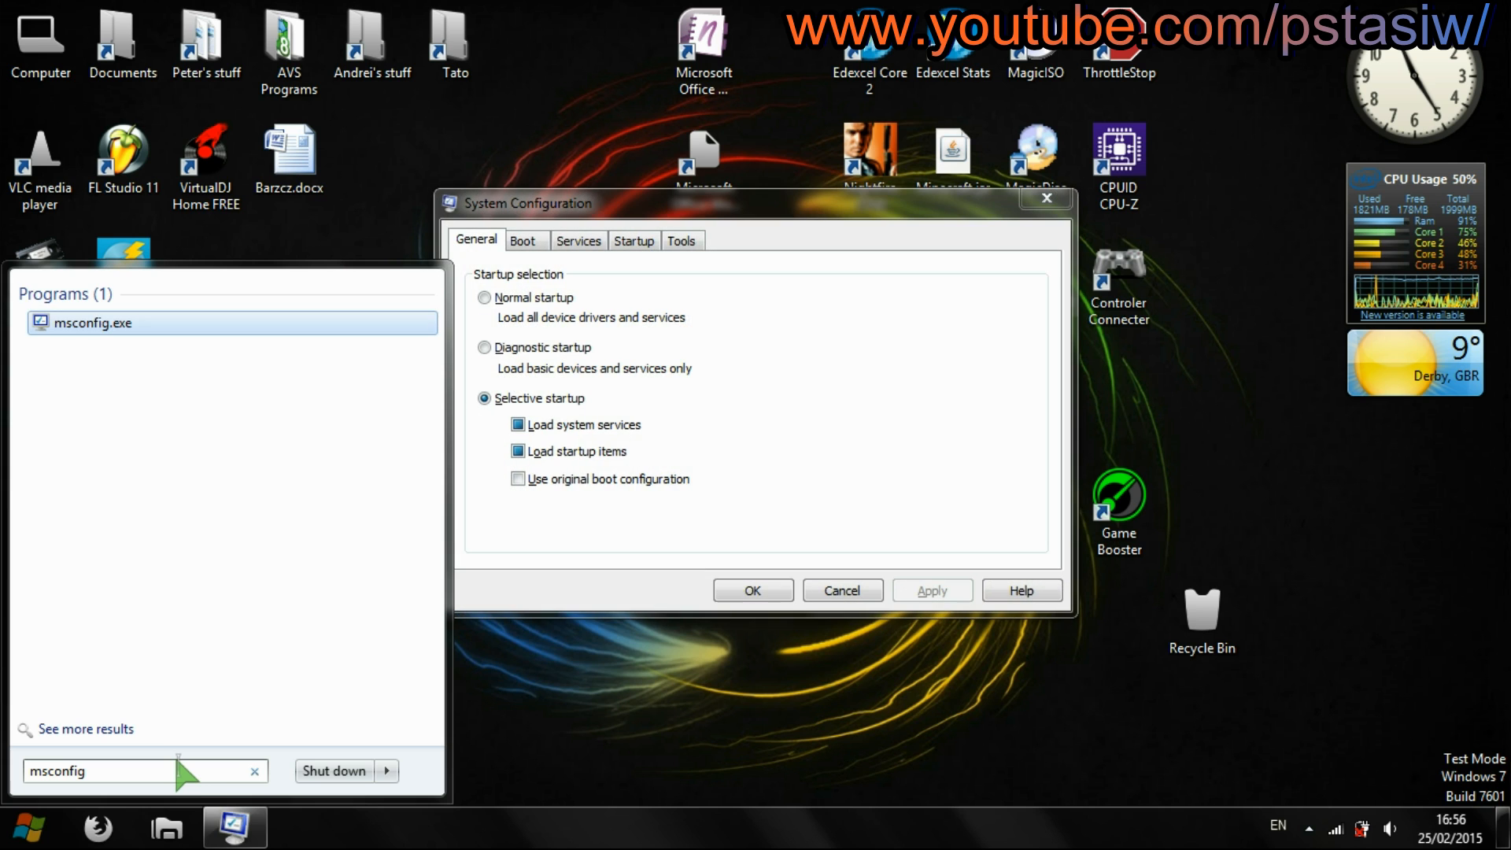
{"action": "mouse_move", "coordinate": [789, 287]}
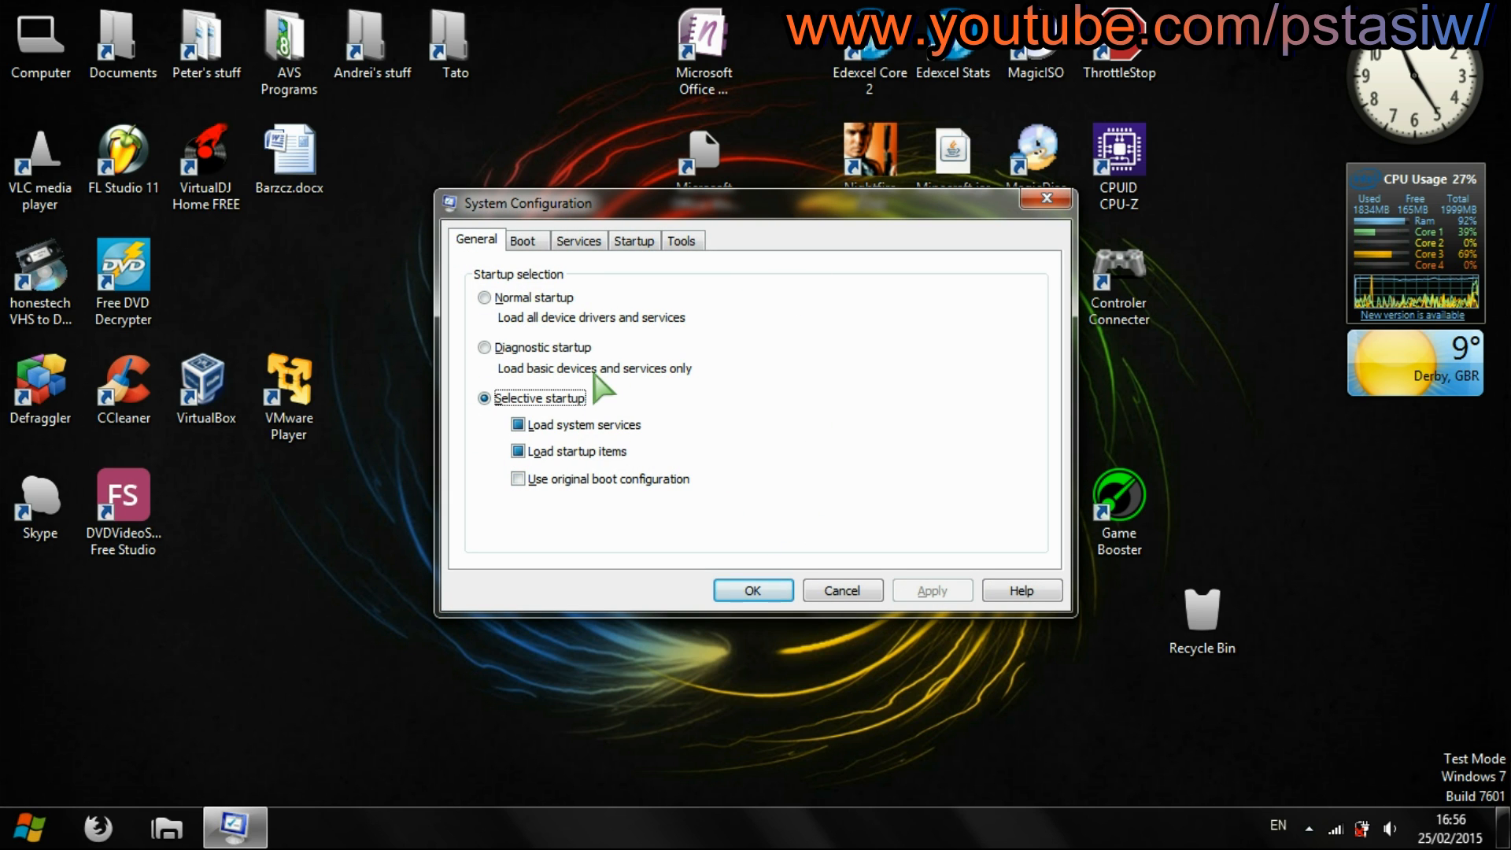
{"action": "left_click", "coordinate": [523, 240]}
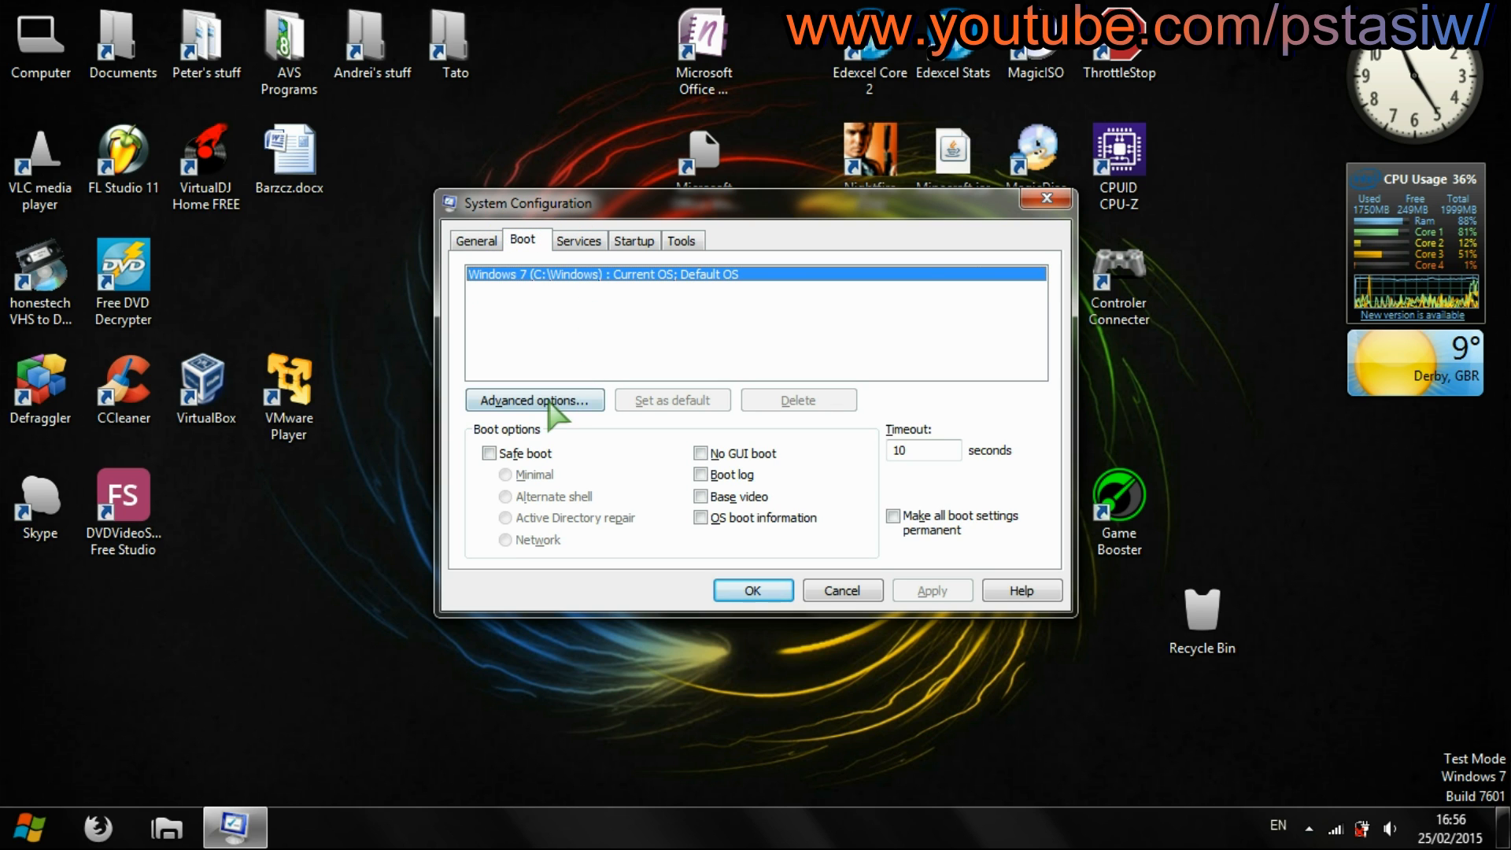
{"action": "left_click", "coordinate": [533, 400]}
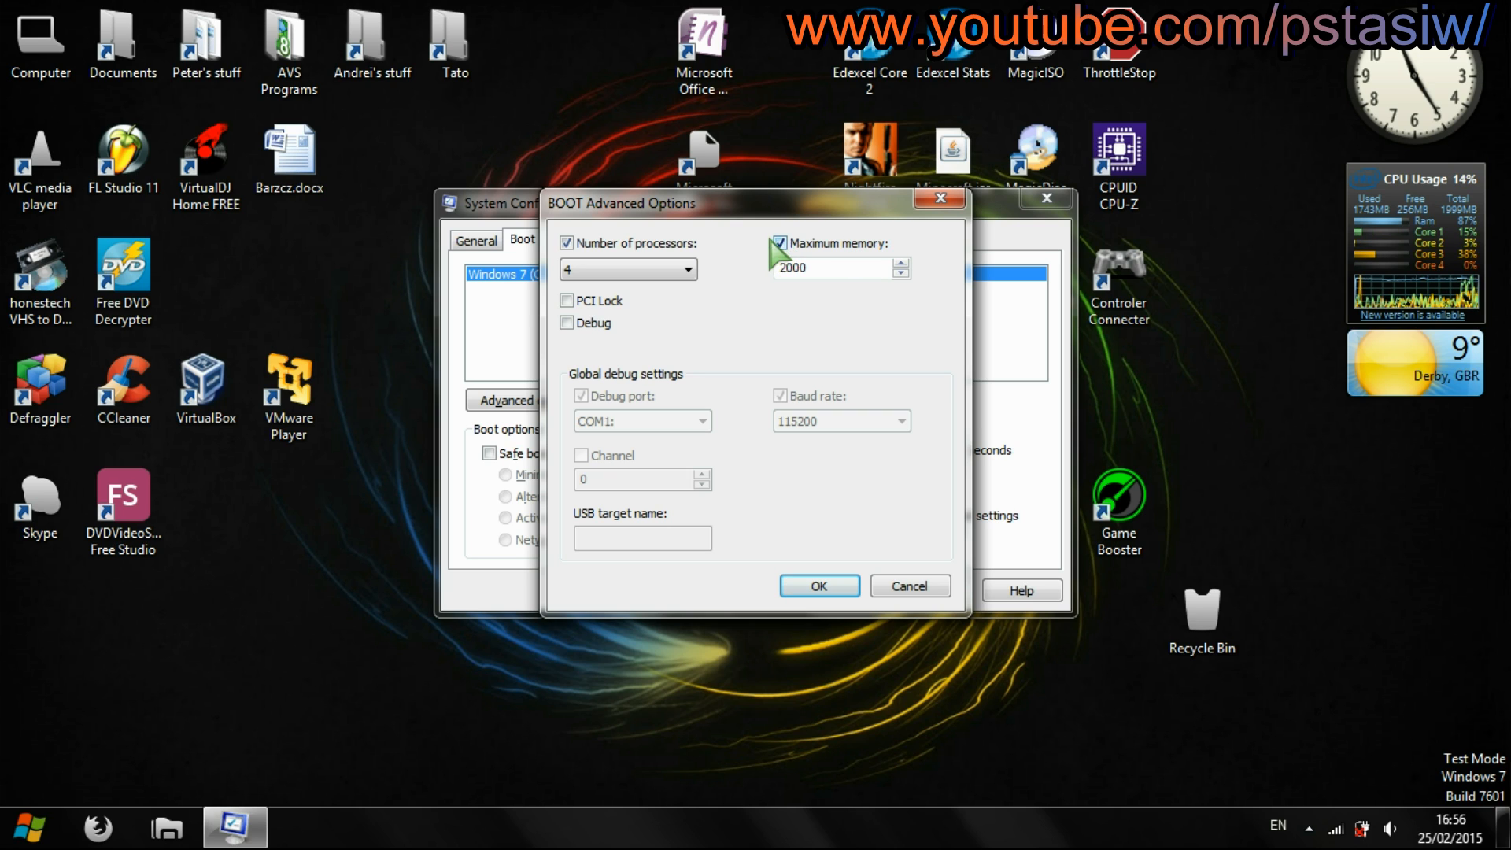
{"action": "left_click", "coordinate": [780, 242]}
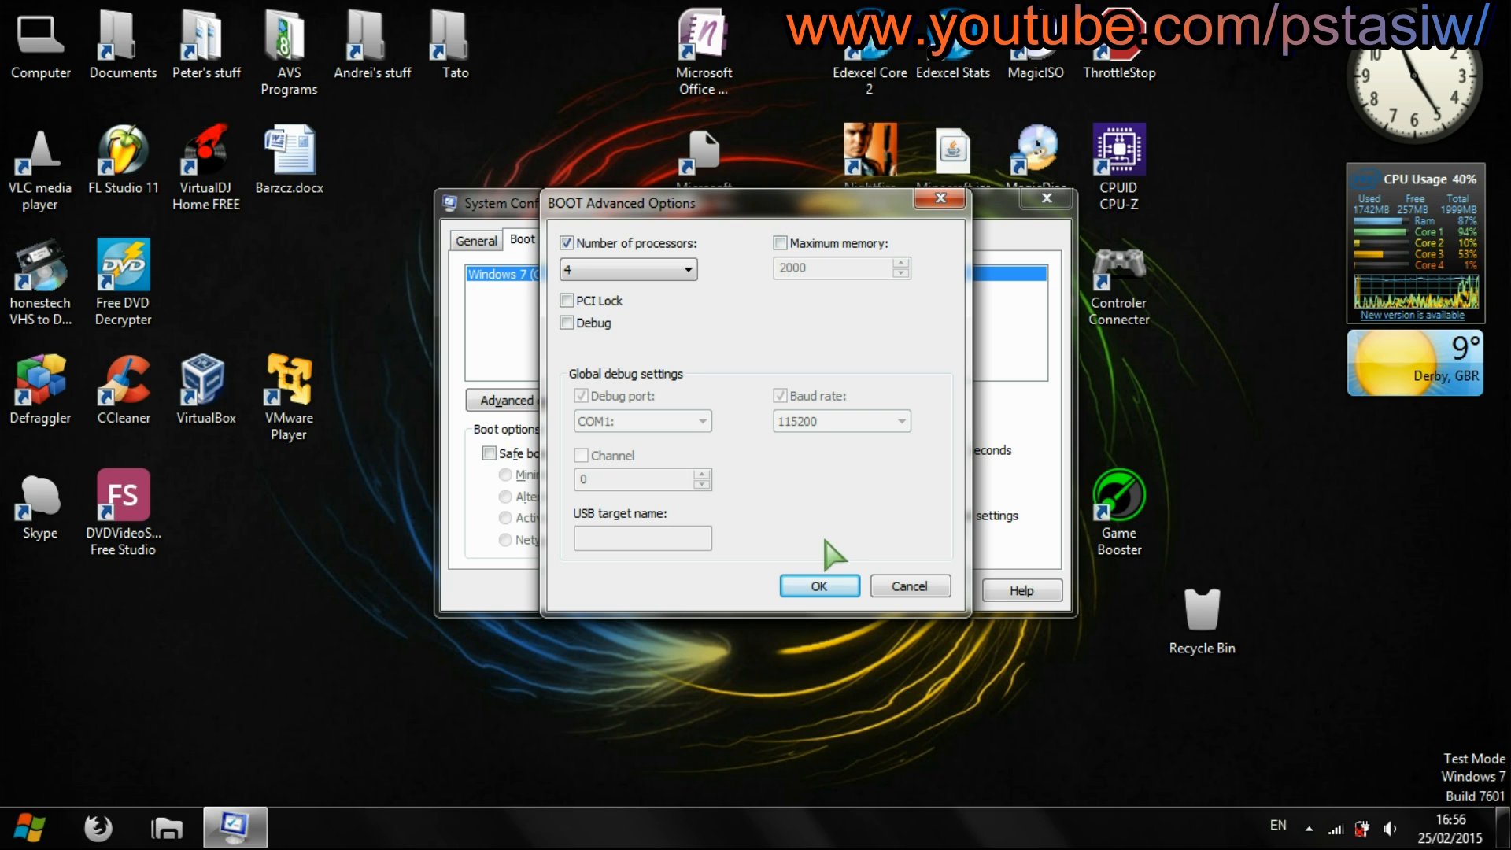
{"action": "left_click", "coordinate": [817, 585]}
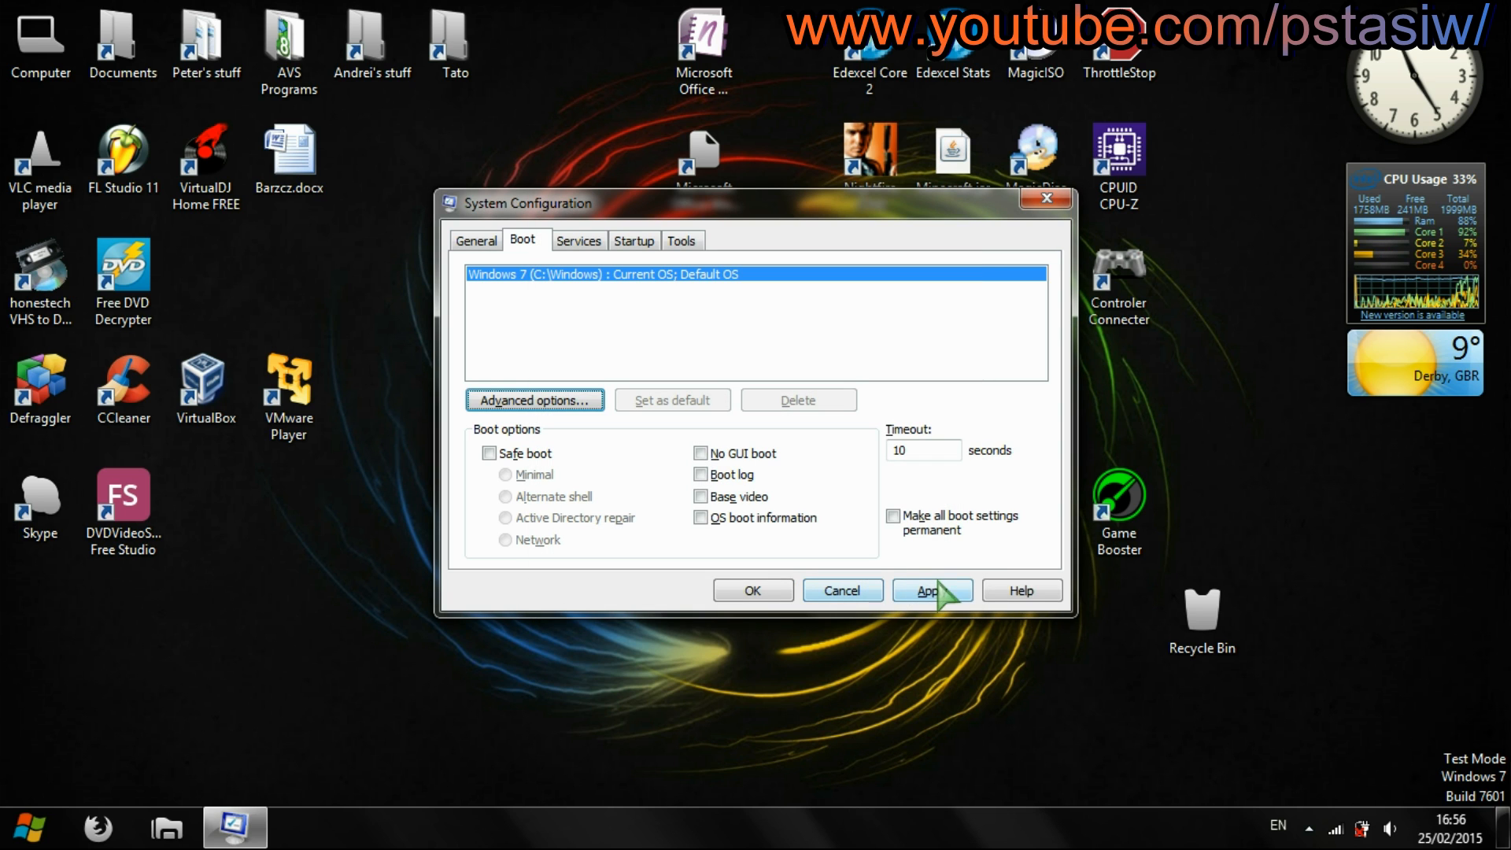
{"action": "left_click", "coordinate": [931, 590]}
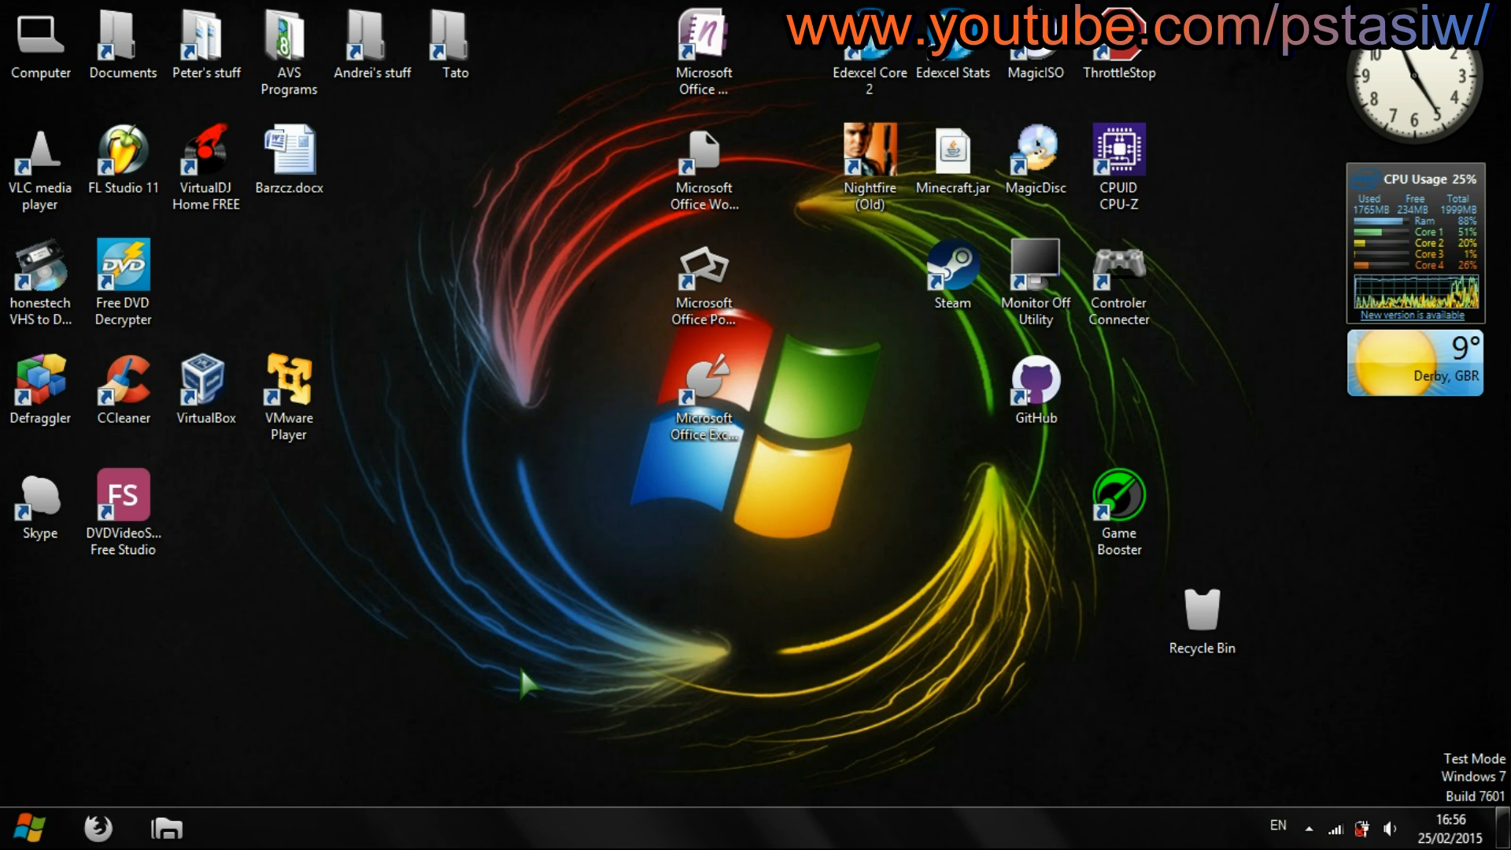
Restart the computer so the boot memory change takes effect
{"action": "left_click", "coordinate": [29, 827]}
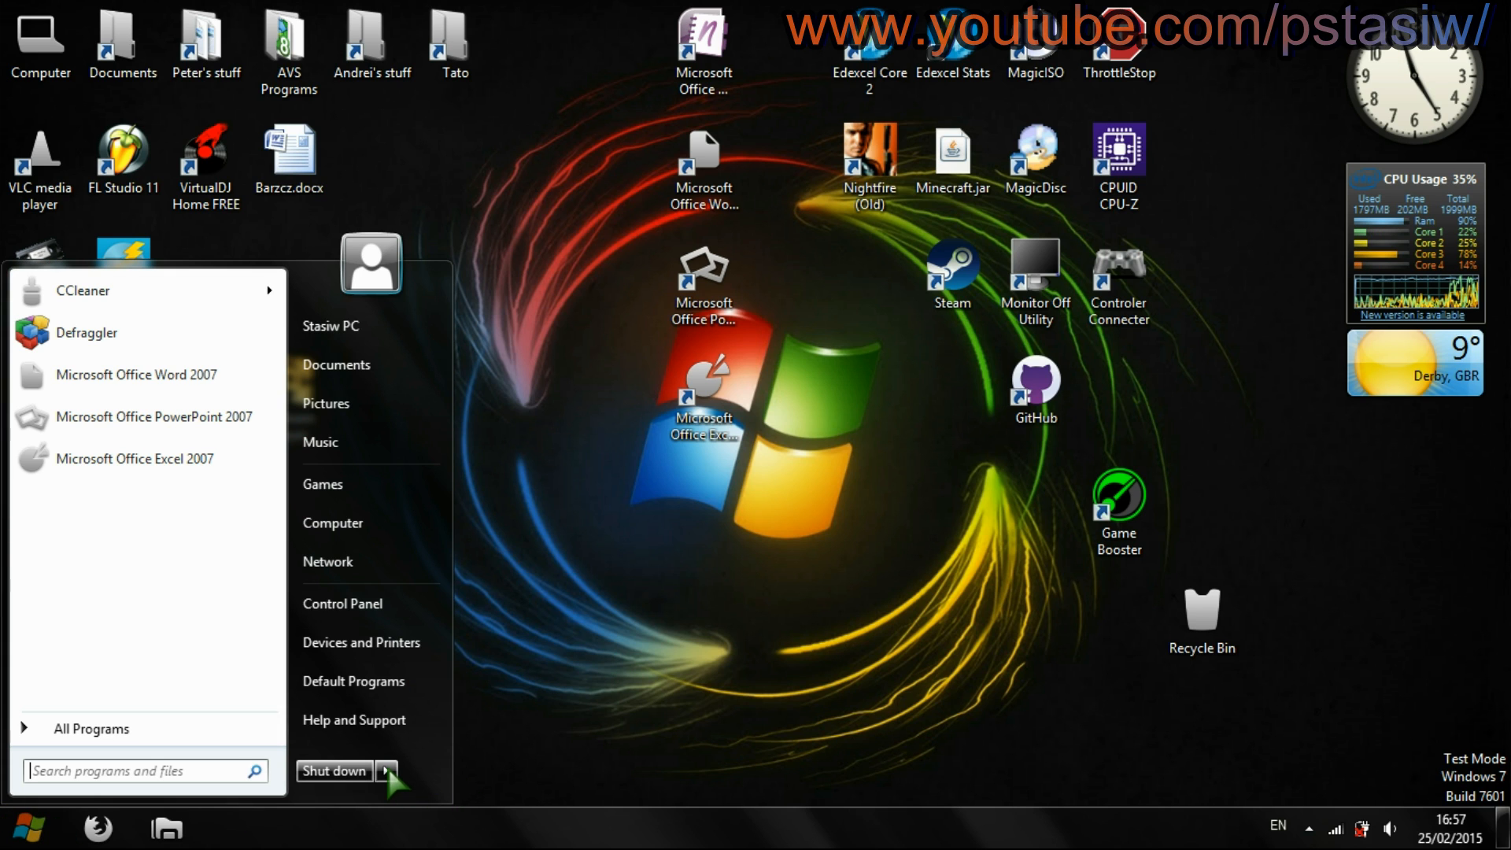
{"action": "left_click", "coordinate": [387, 769]}
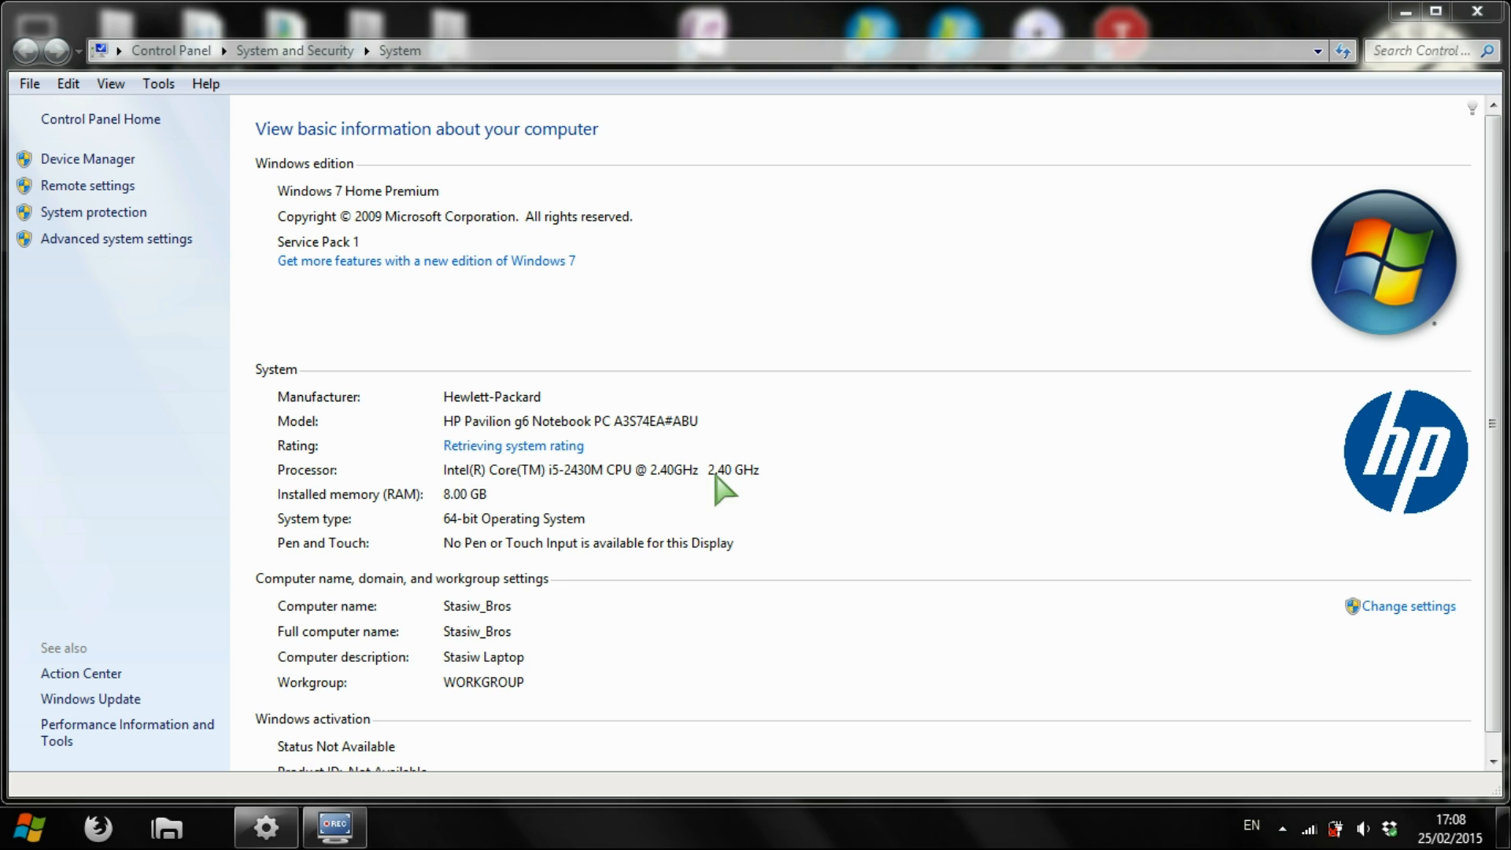
{"action": "mouse_move", "coordinate": [518, 527]}
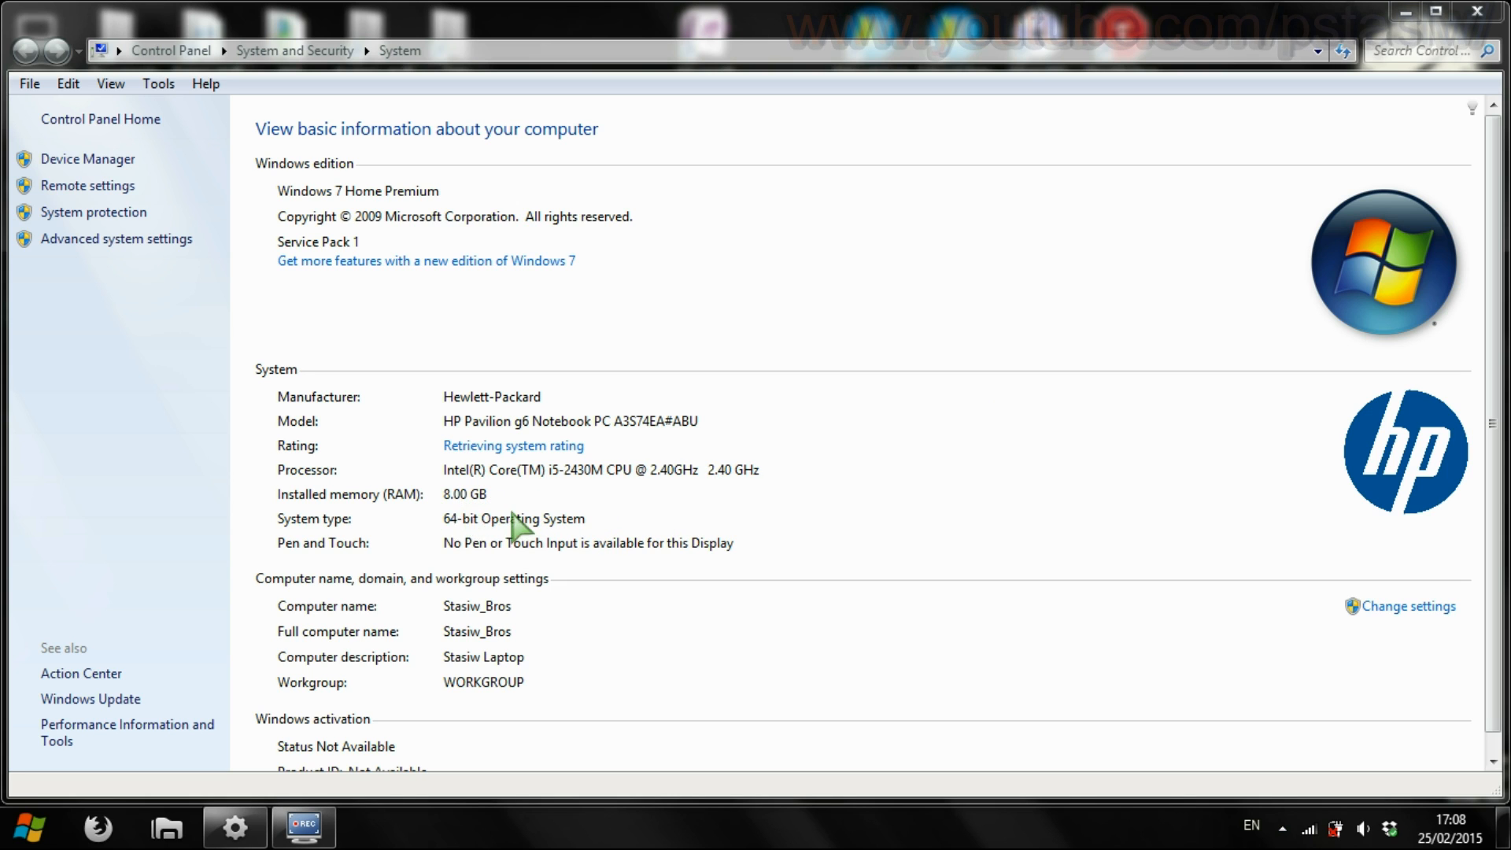
{"action": "mouse_move", "coordinate": [460, 503]}
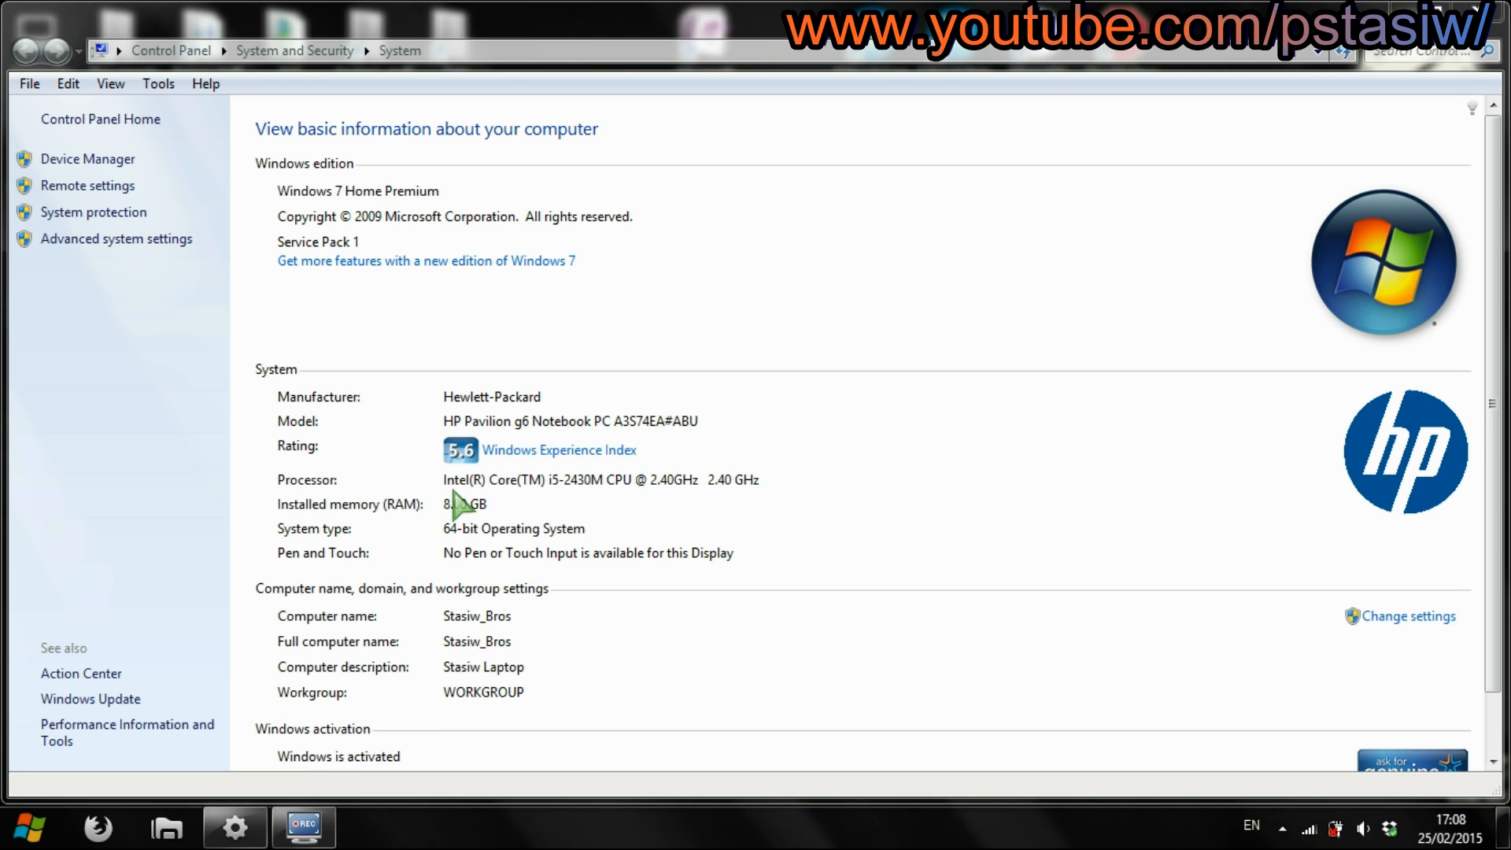
{"action": "mouse_move", "coordinate": [669, 579]}
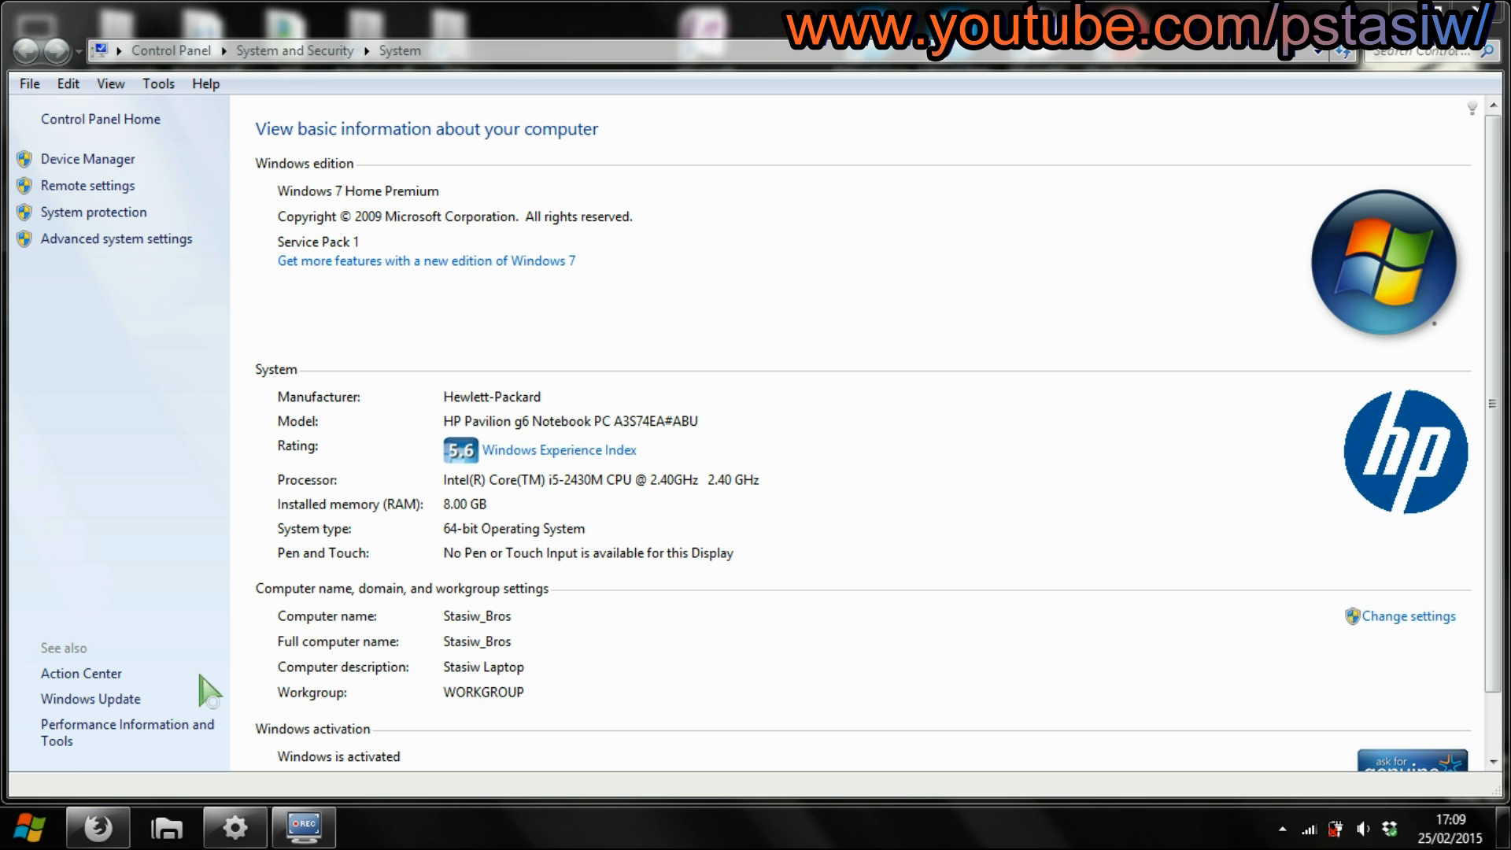
{"action": "mouse_move", "coordinate": [179, 785]}
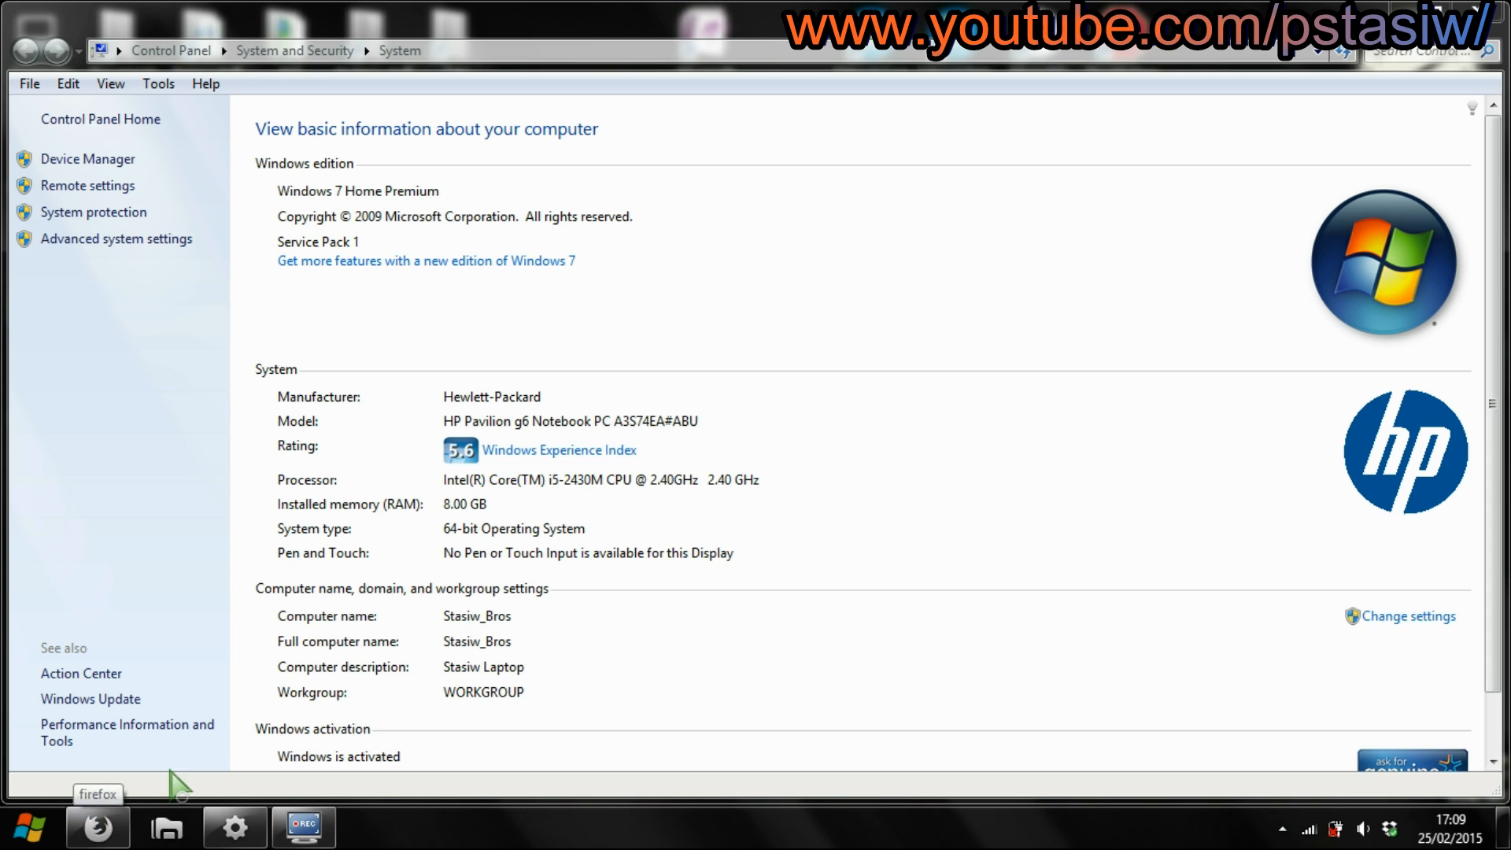
{"action": "mouse_move", "coordinate": [306, 708]}
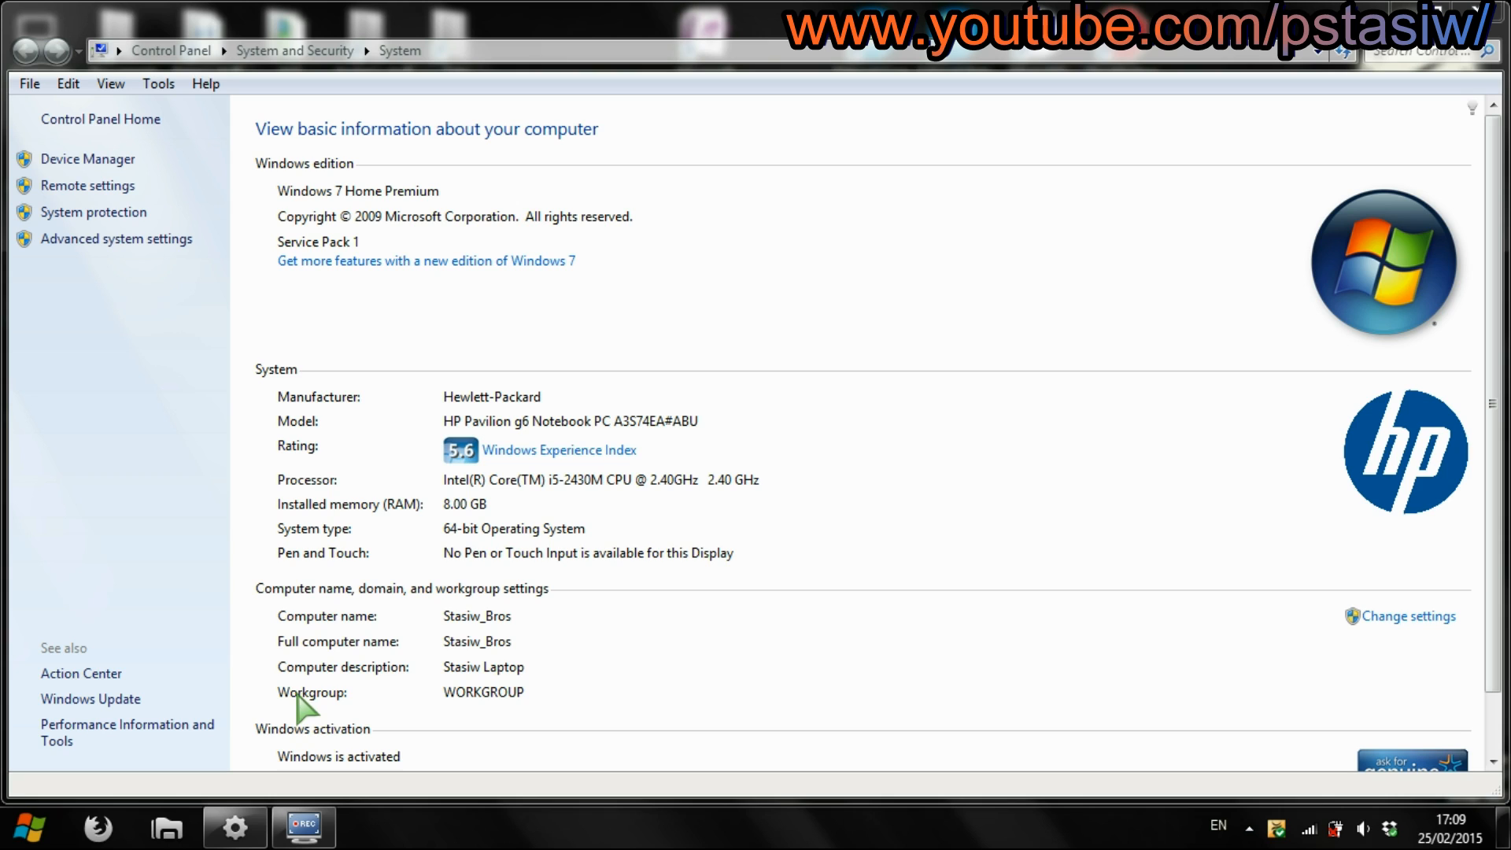
{"action": "mouse_move", "coordinate": [310, 695]}
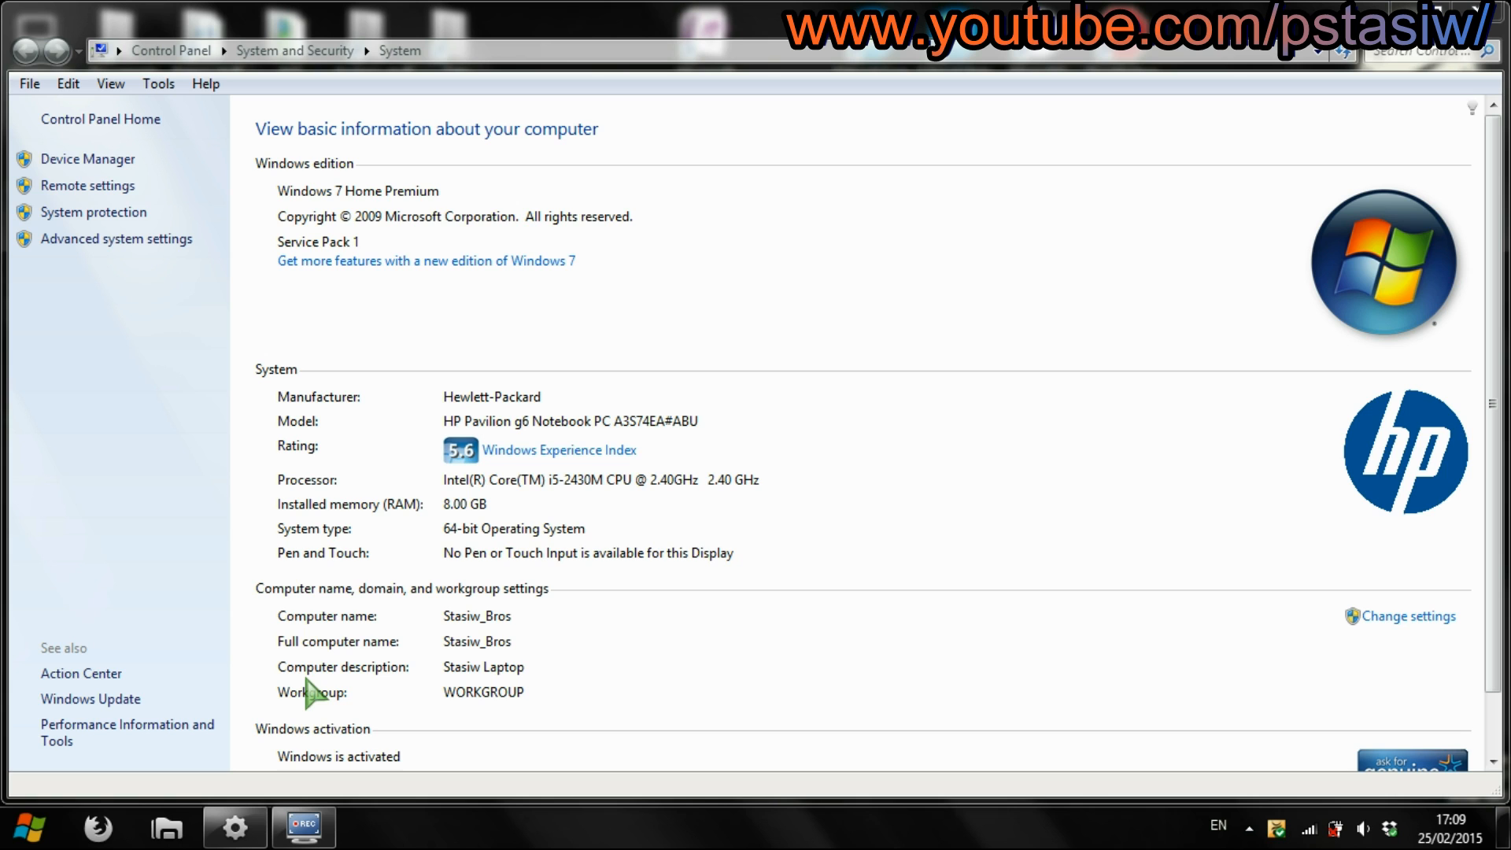
{"action": "left_click", "coordinate": [96, 827]}
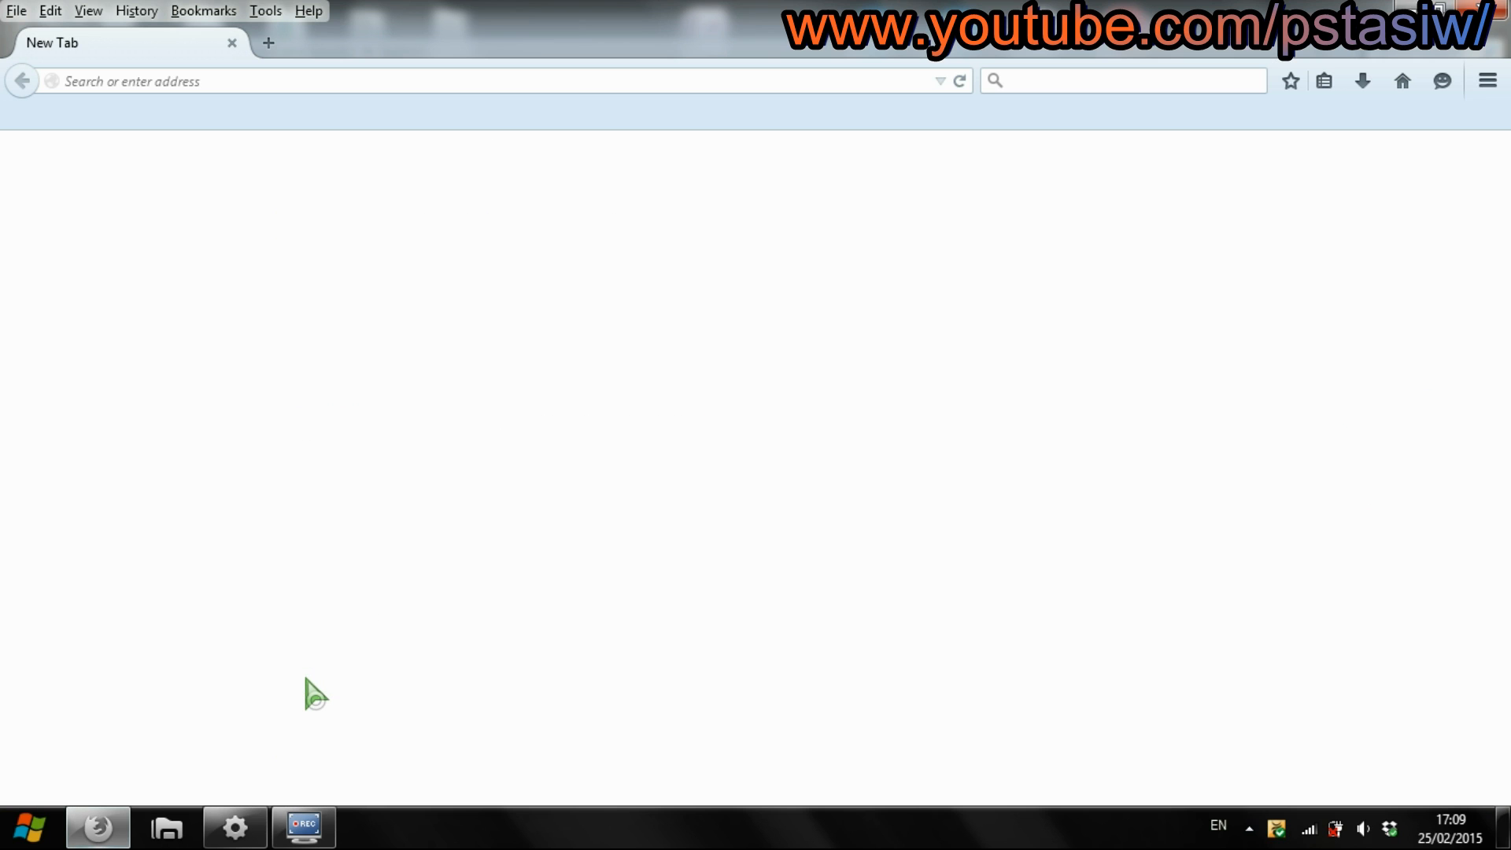
{"action": "mouse_move", "coordinate": [347, 645]}
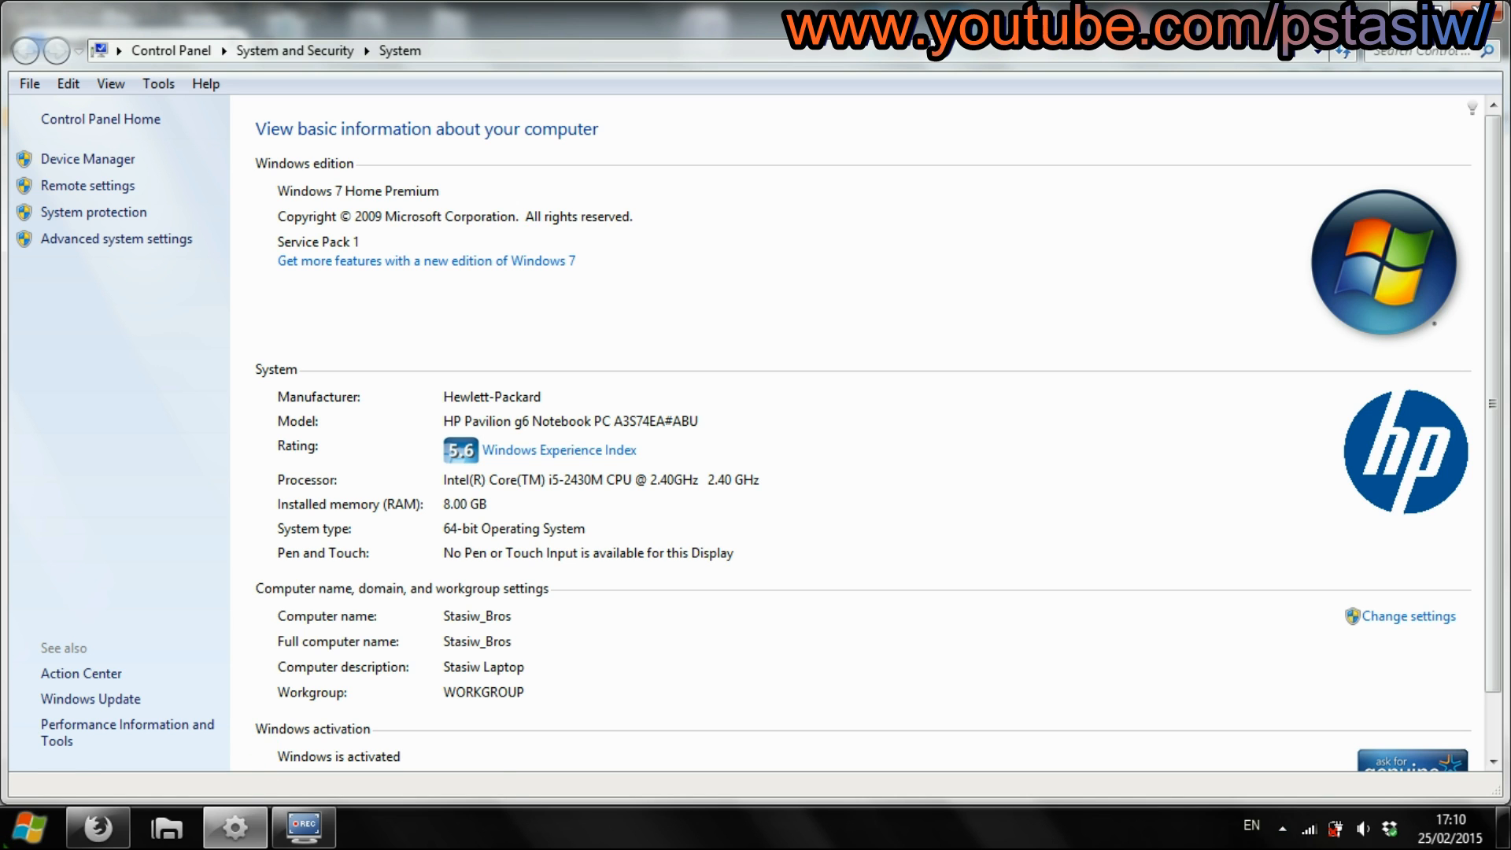
Launch Notepad by searching for notepad in the Start menu
{"action": "left_click", "coordinate": [166, 825]}
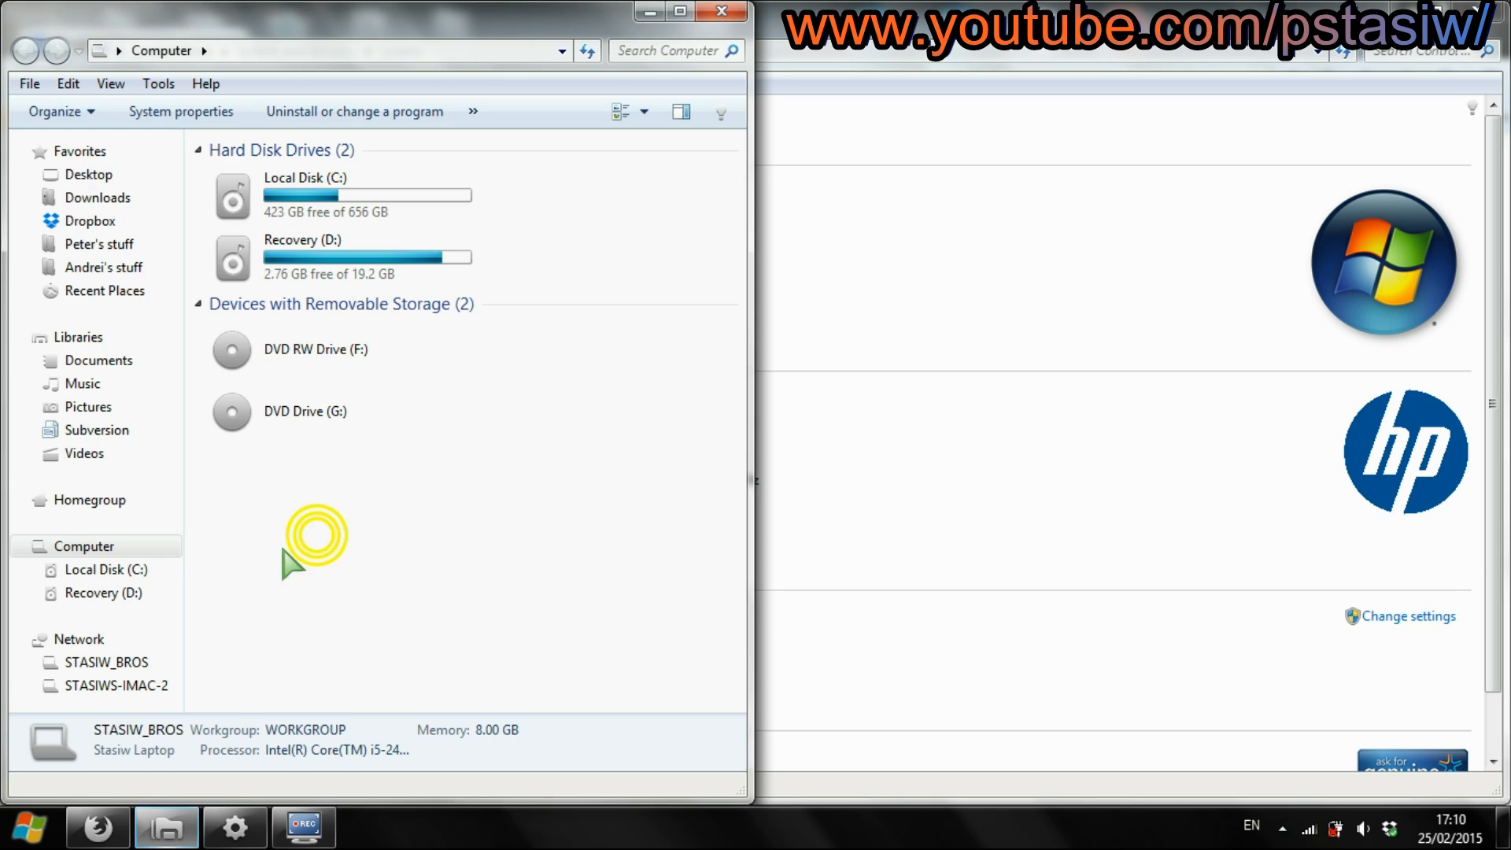
{"action": "left_click", "coordinate": [26, 827]}
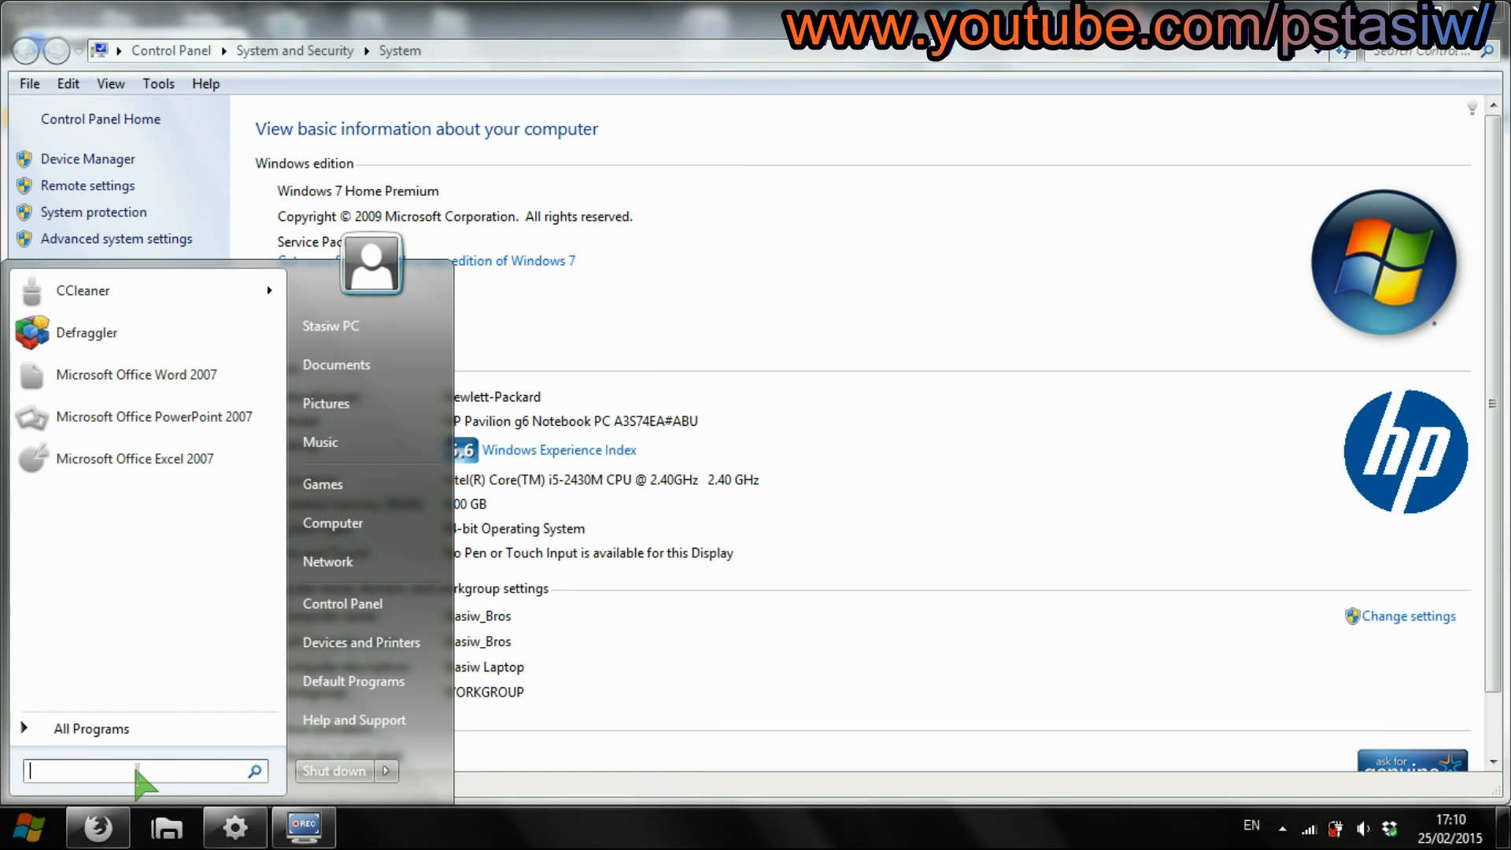
{"action": "type", "text": "notepad"}
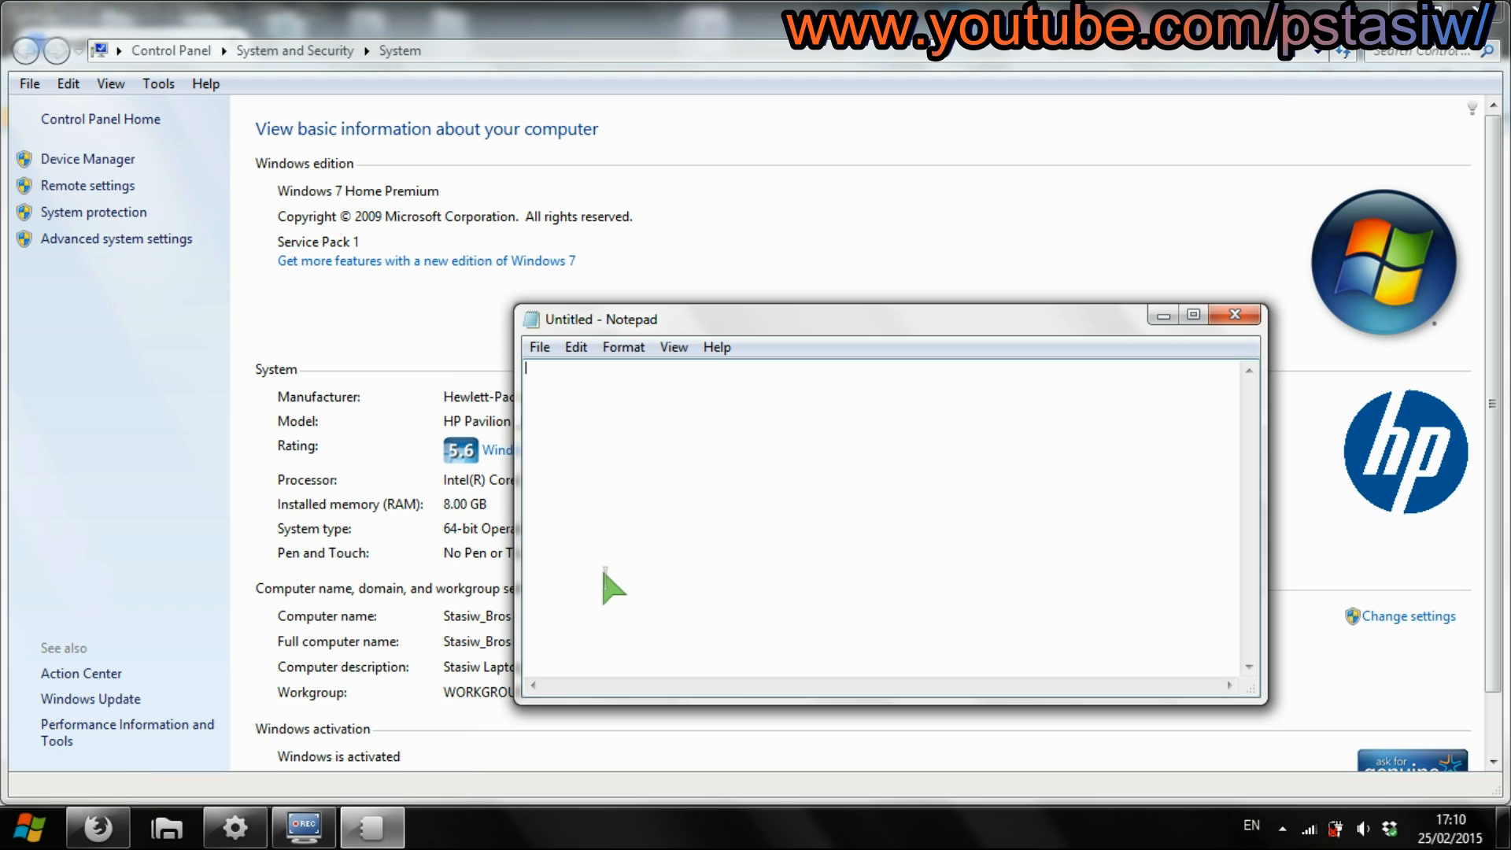
Type the line mystring=(80000000) into the new Notepad document
{"action": "type", "text": "mystring"}
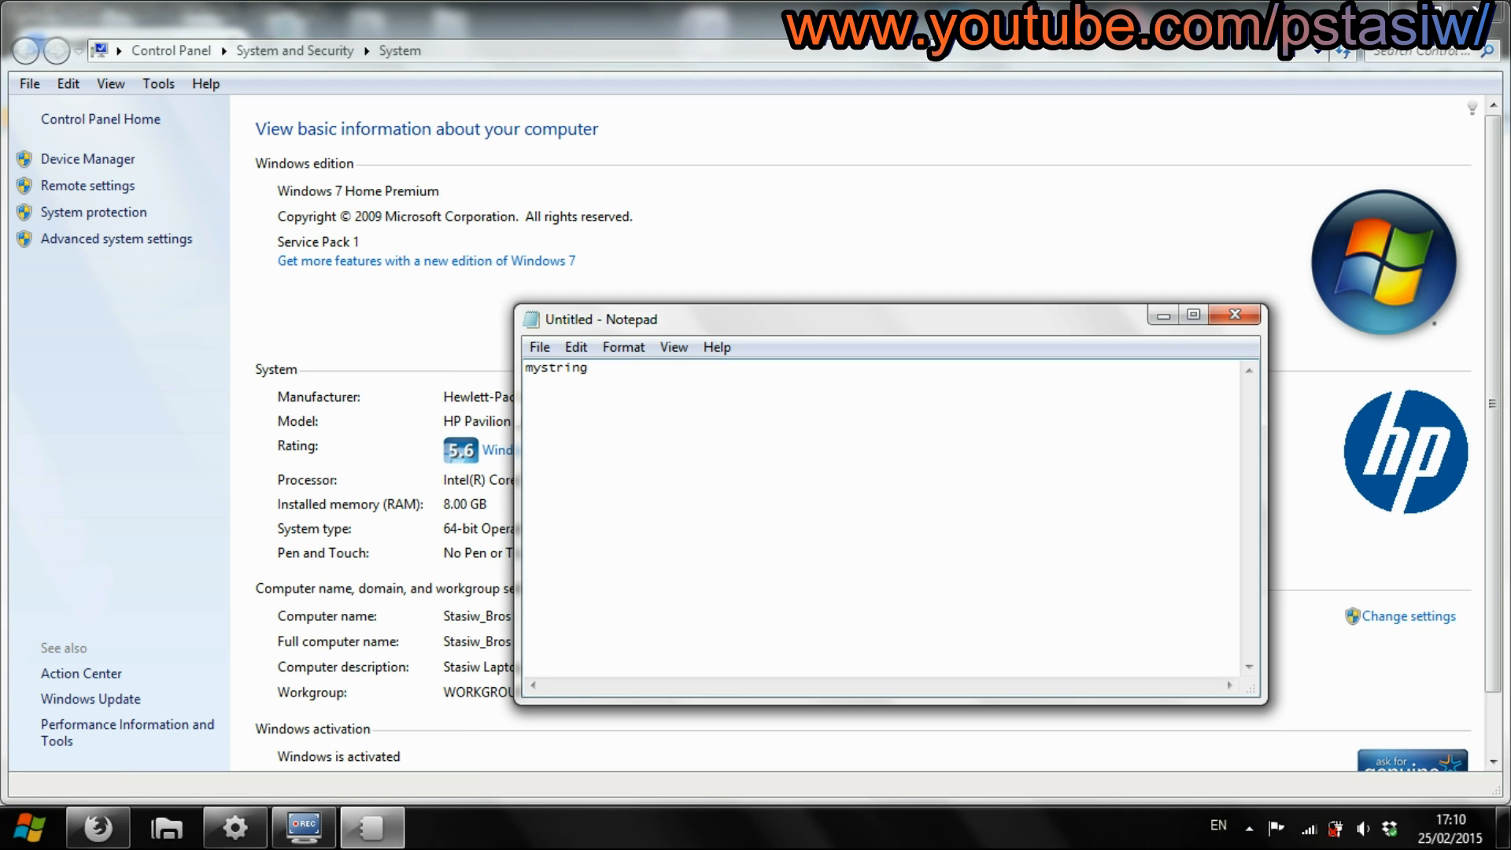
{"action": "type", "text": "+"}
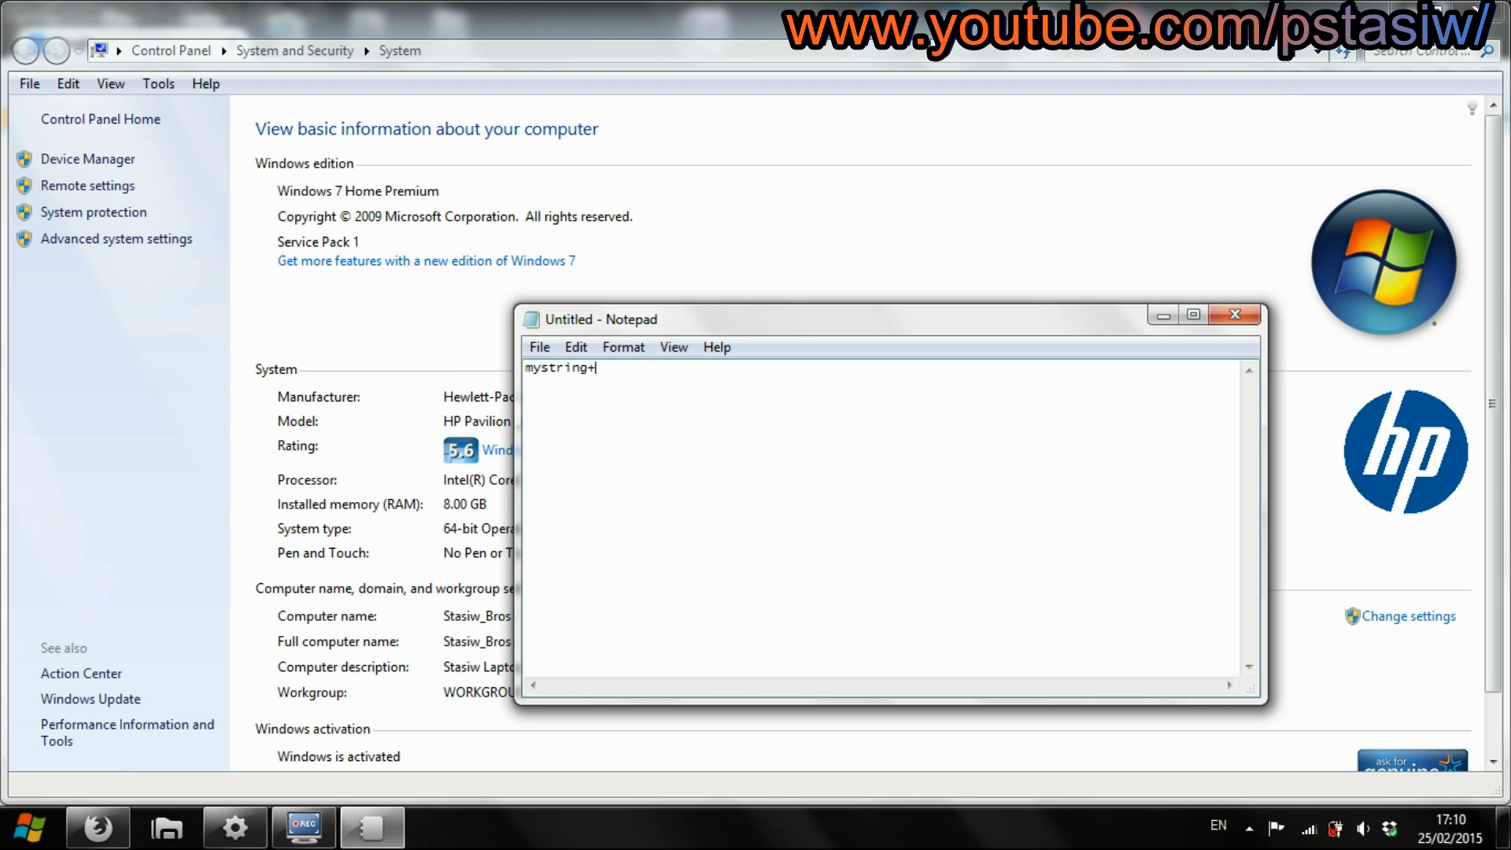
{"action": "type", "text": "=(8"}
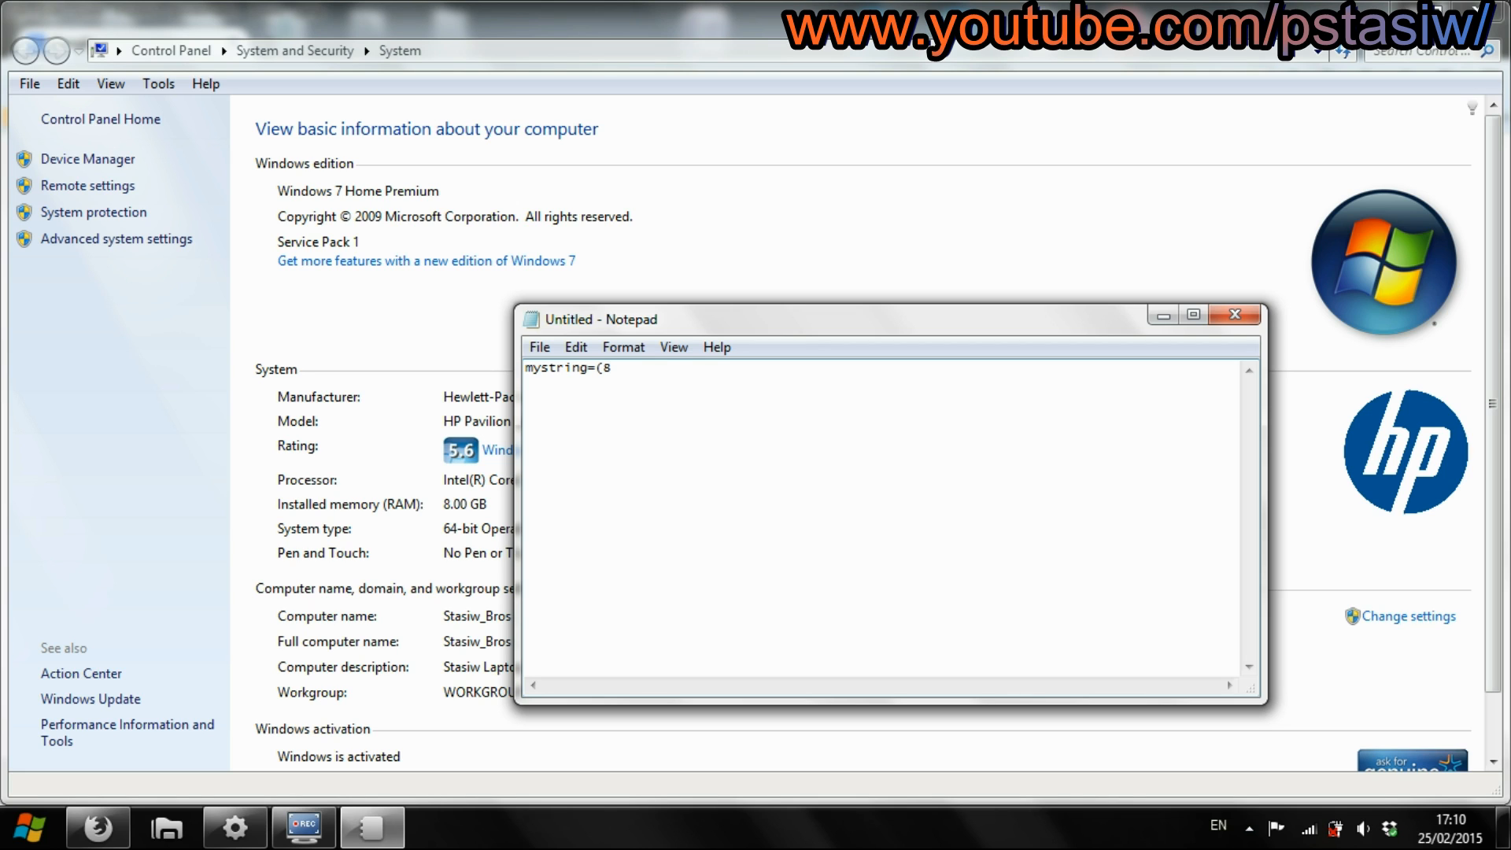
{"action": "type", "text": "0000000"}
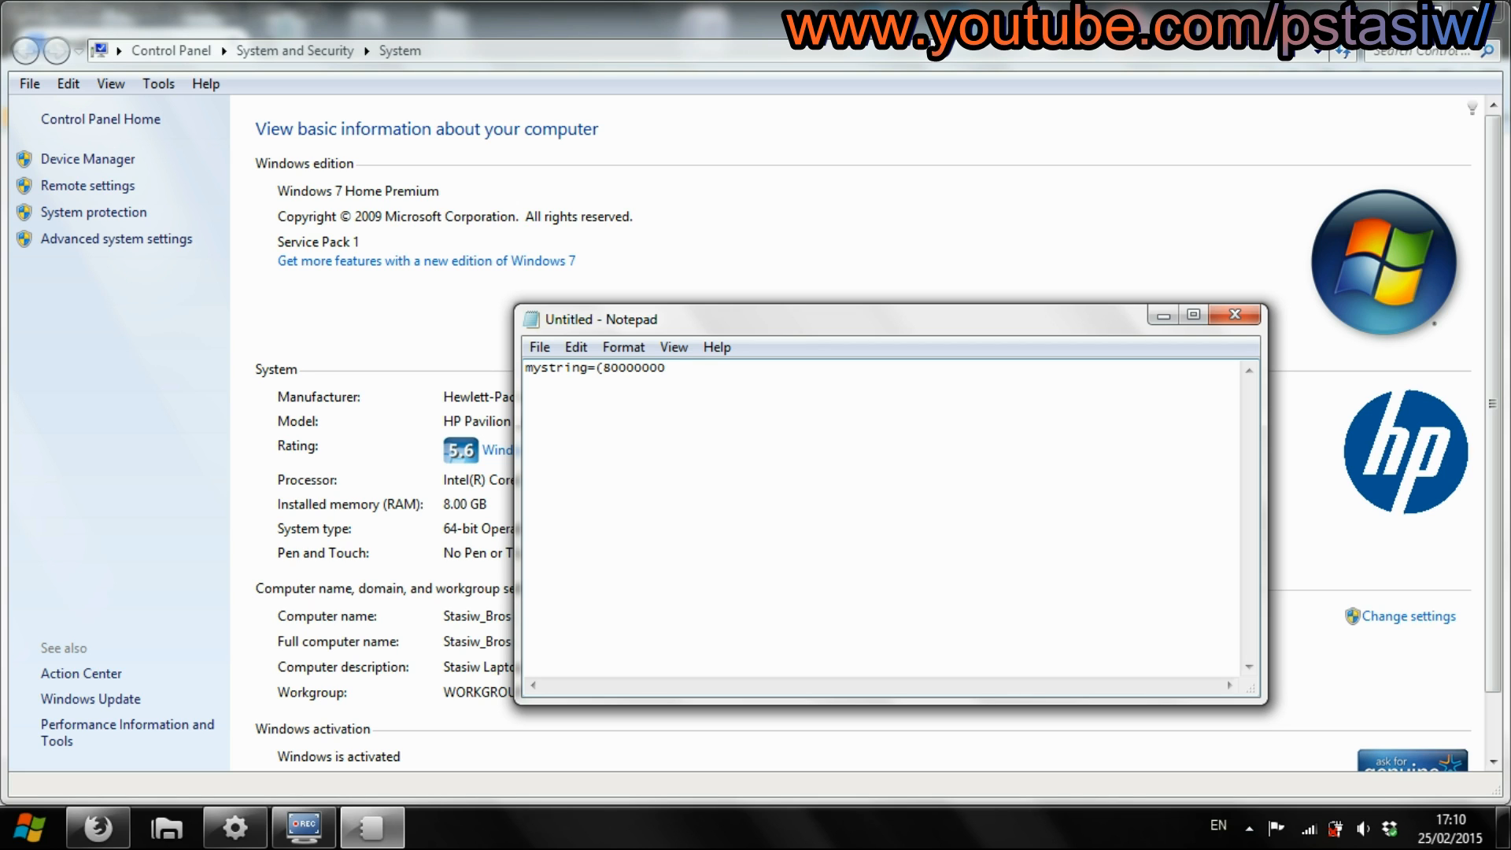
{"action": "type", "text": ")"}
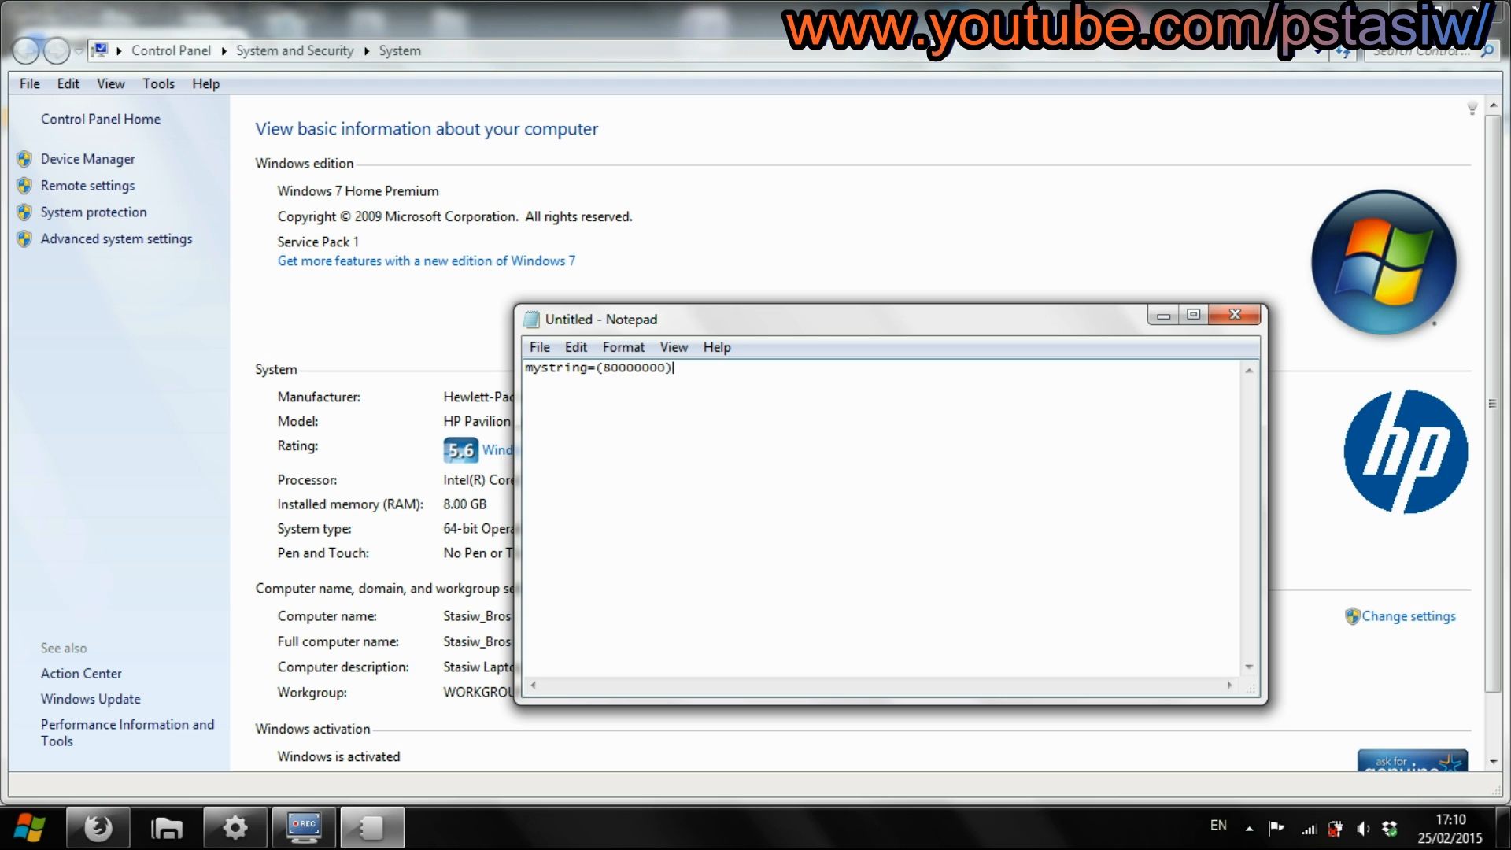
{"action": "mouse_move", "coordinate": [571, 330]}
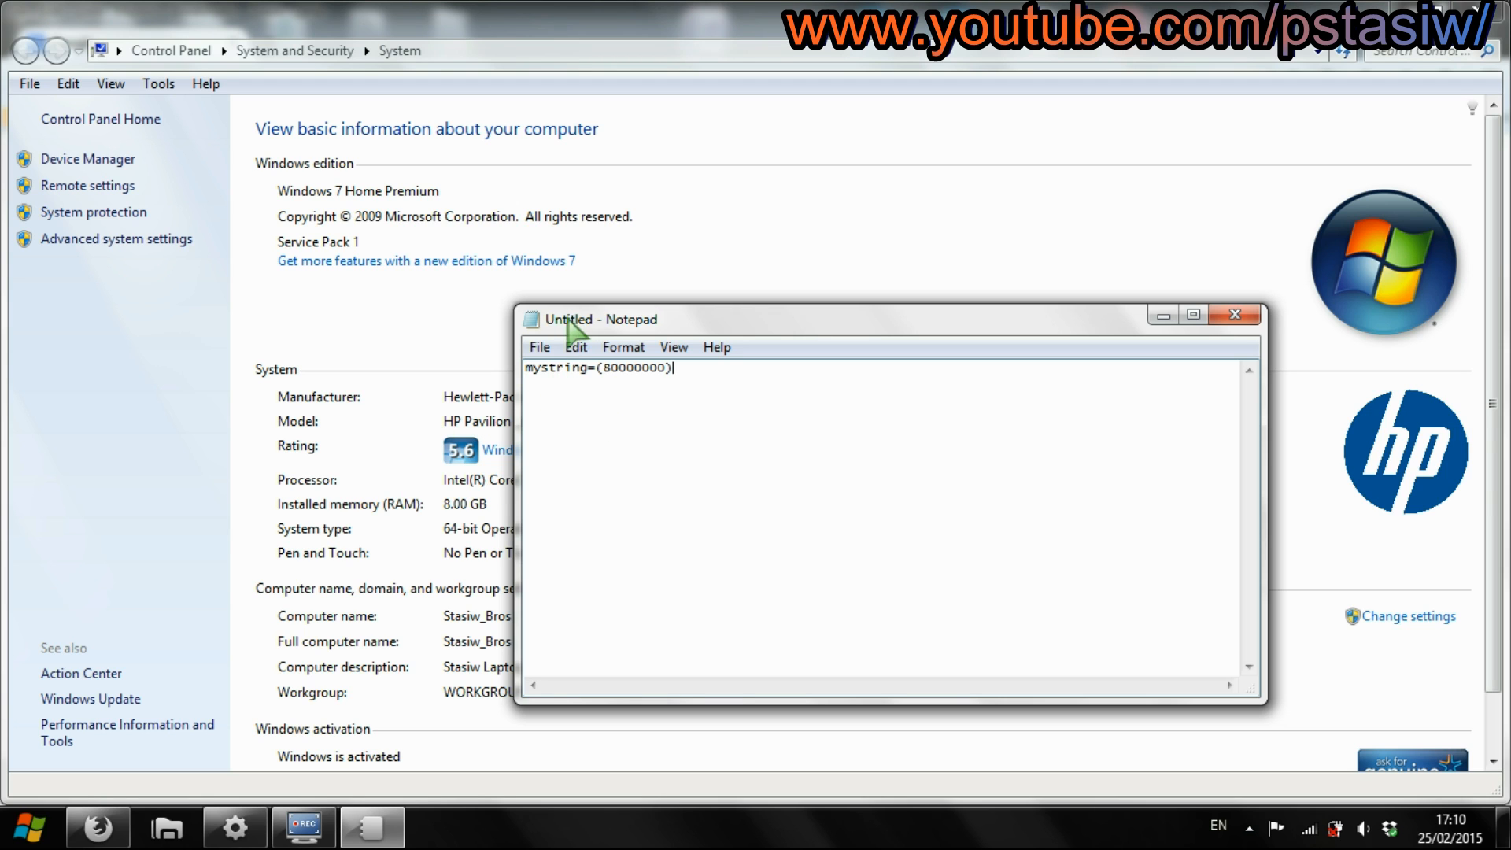
{"action": "mouse_move", "coordinate": [441, 458]}
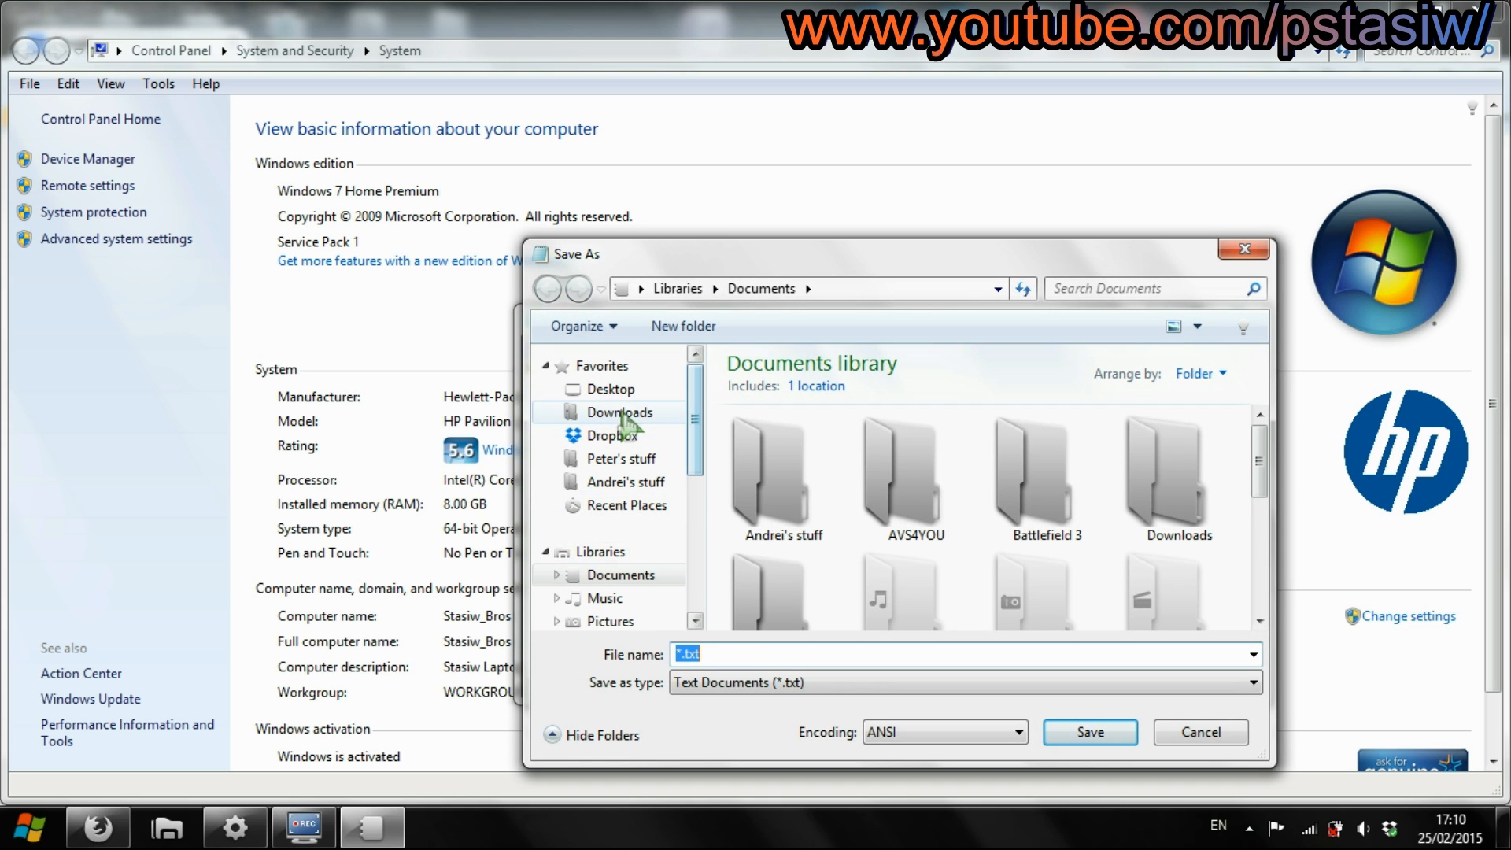
Save the Notepad document on the Desktop with file name 1.vbe
{"action": "left_click", "coordinate": [609, 388]}
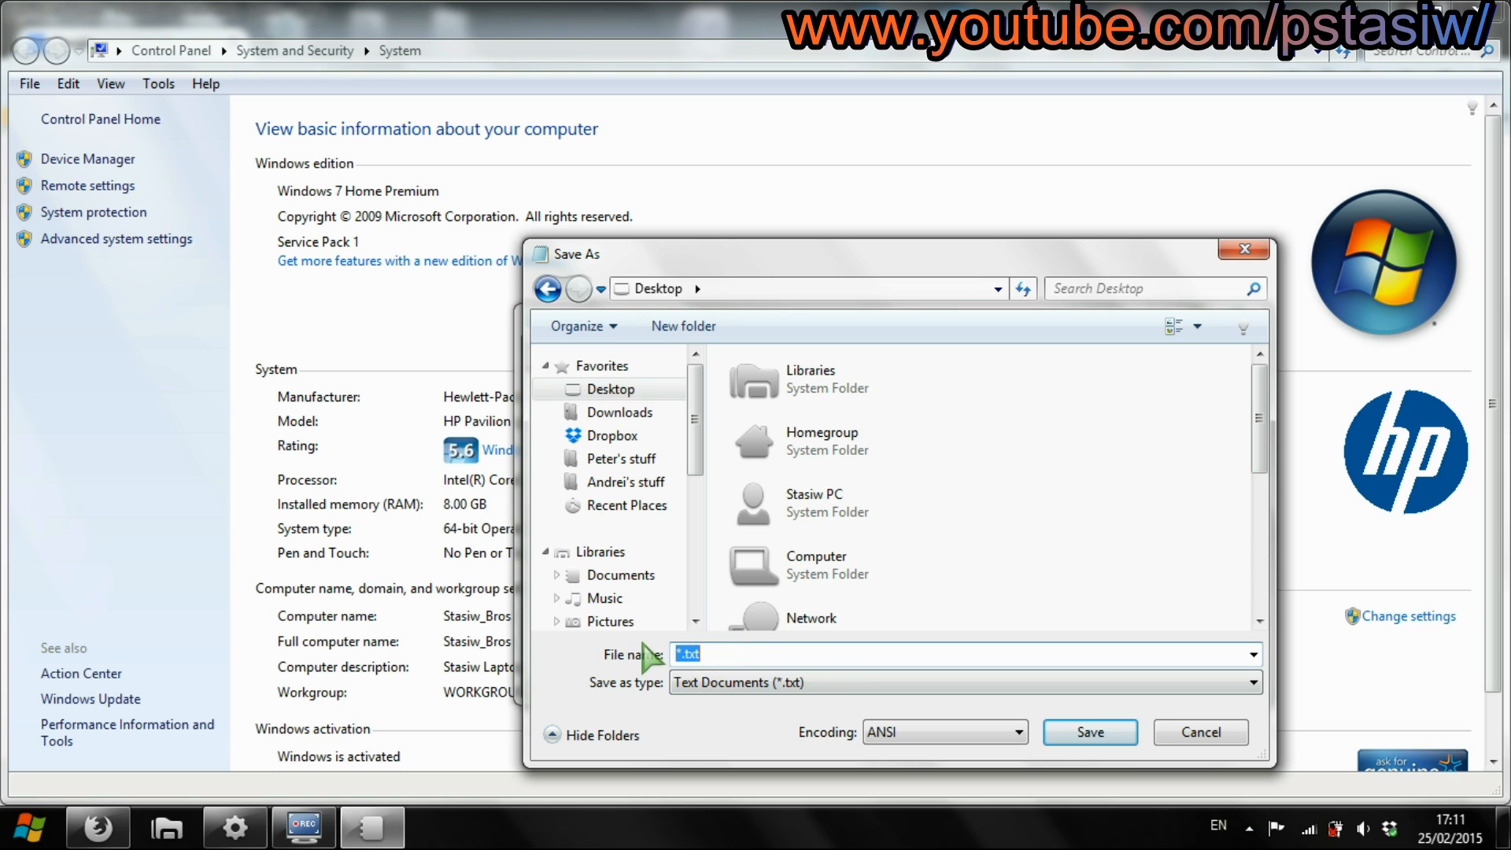
{"action": "type", "text": "1.v"}
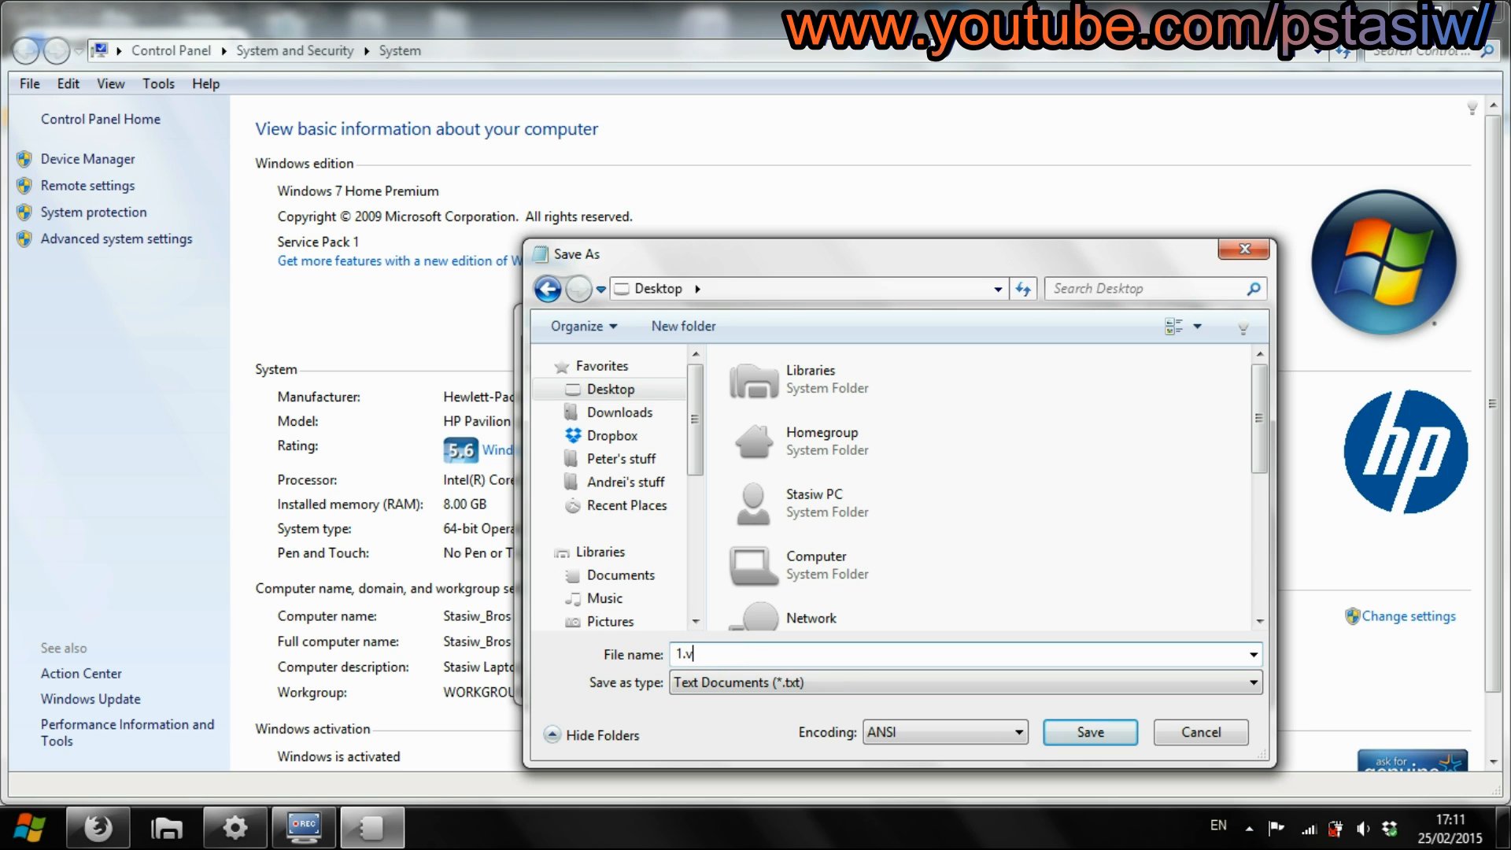
{"action": "type", "text": "be"}
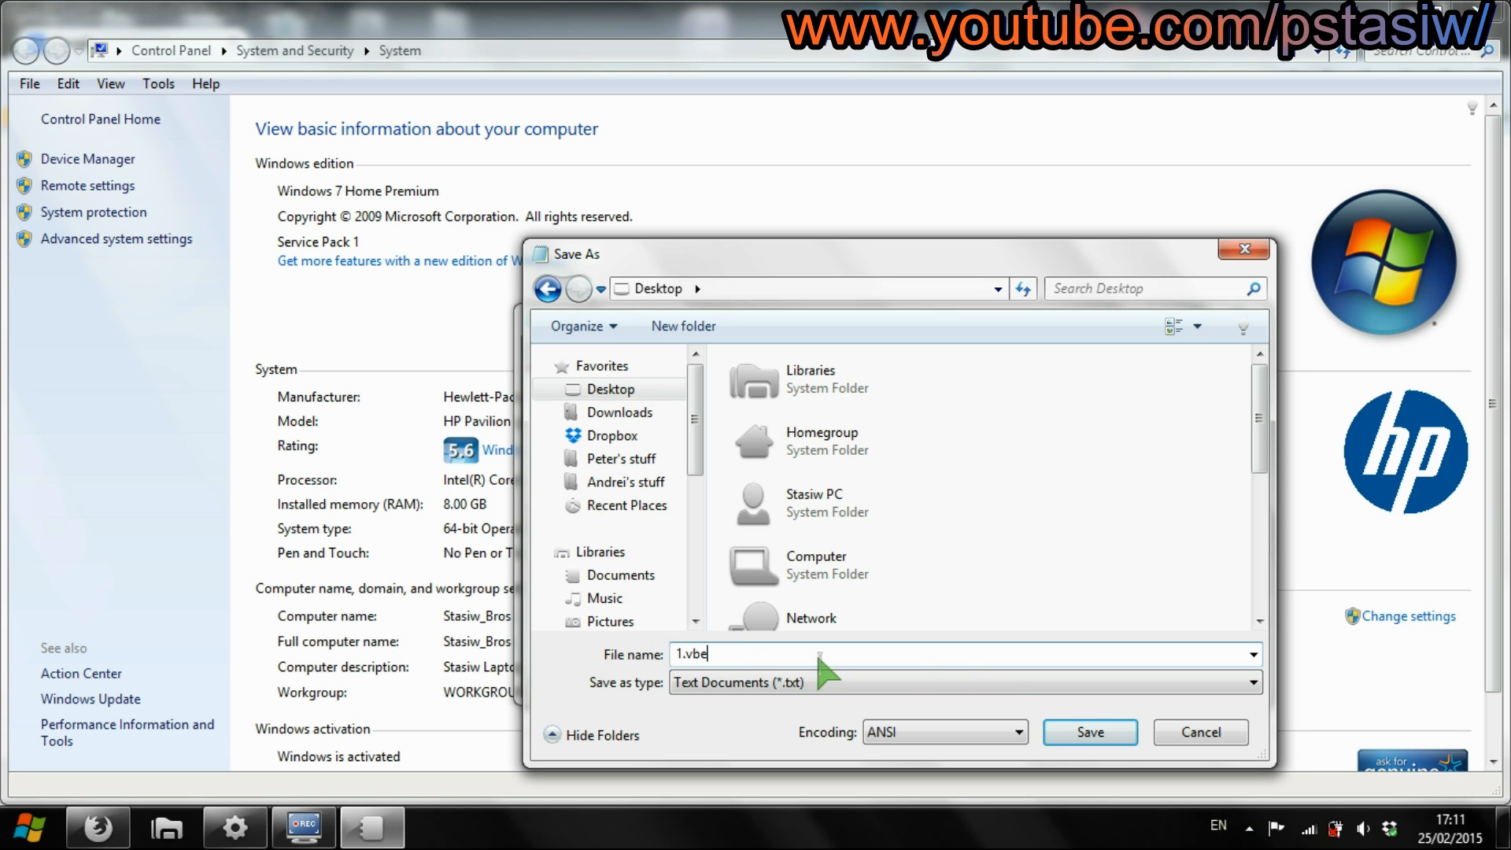
{"action": "left_click", "coordinate": [1089, 733]}
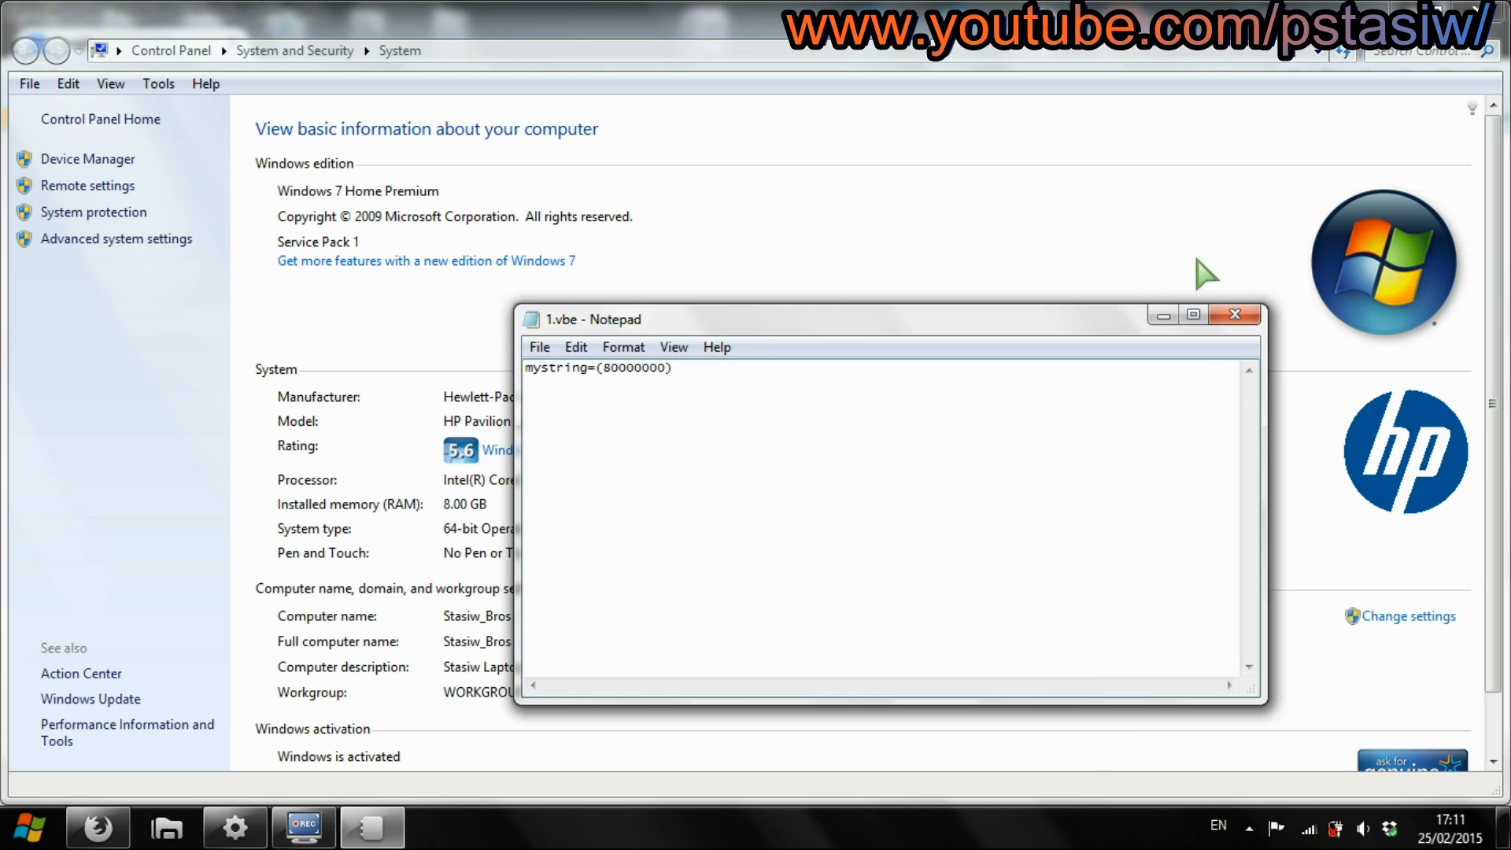
{"action": "mouse_move", "coordinate": [1252, 345]}
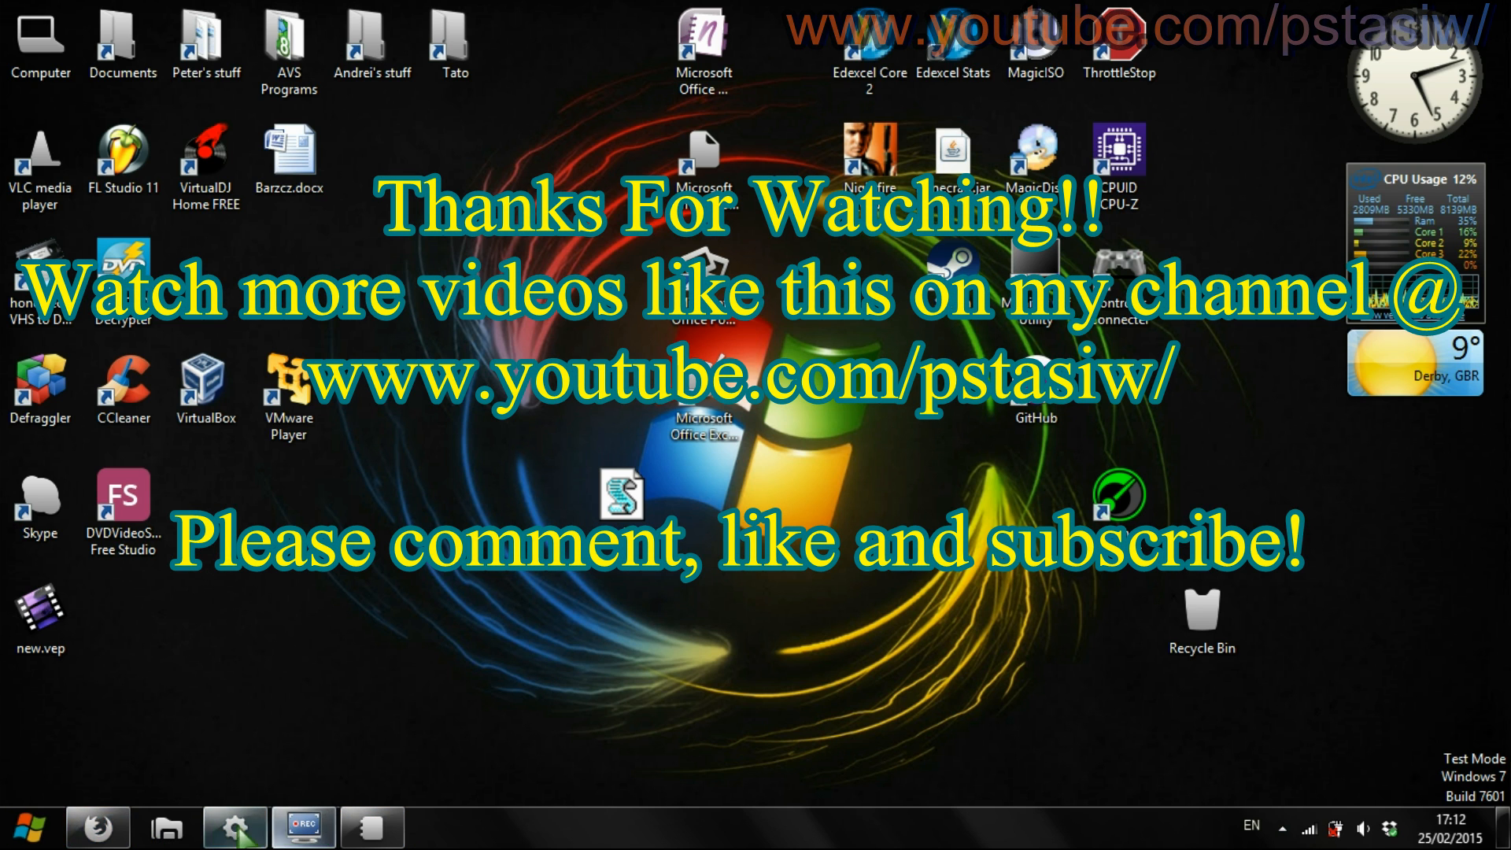
{"action": "mouse_move", "coordinate": [372, 825]}
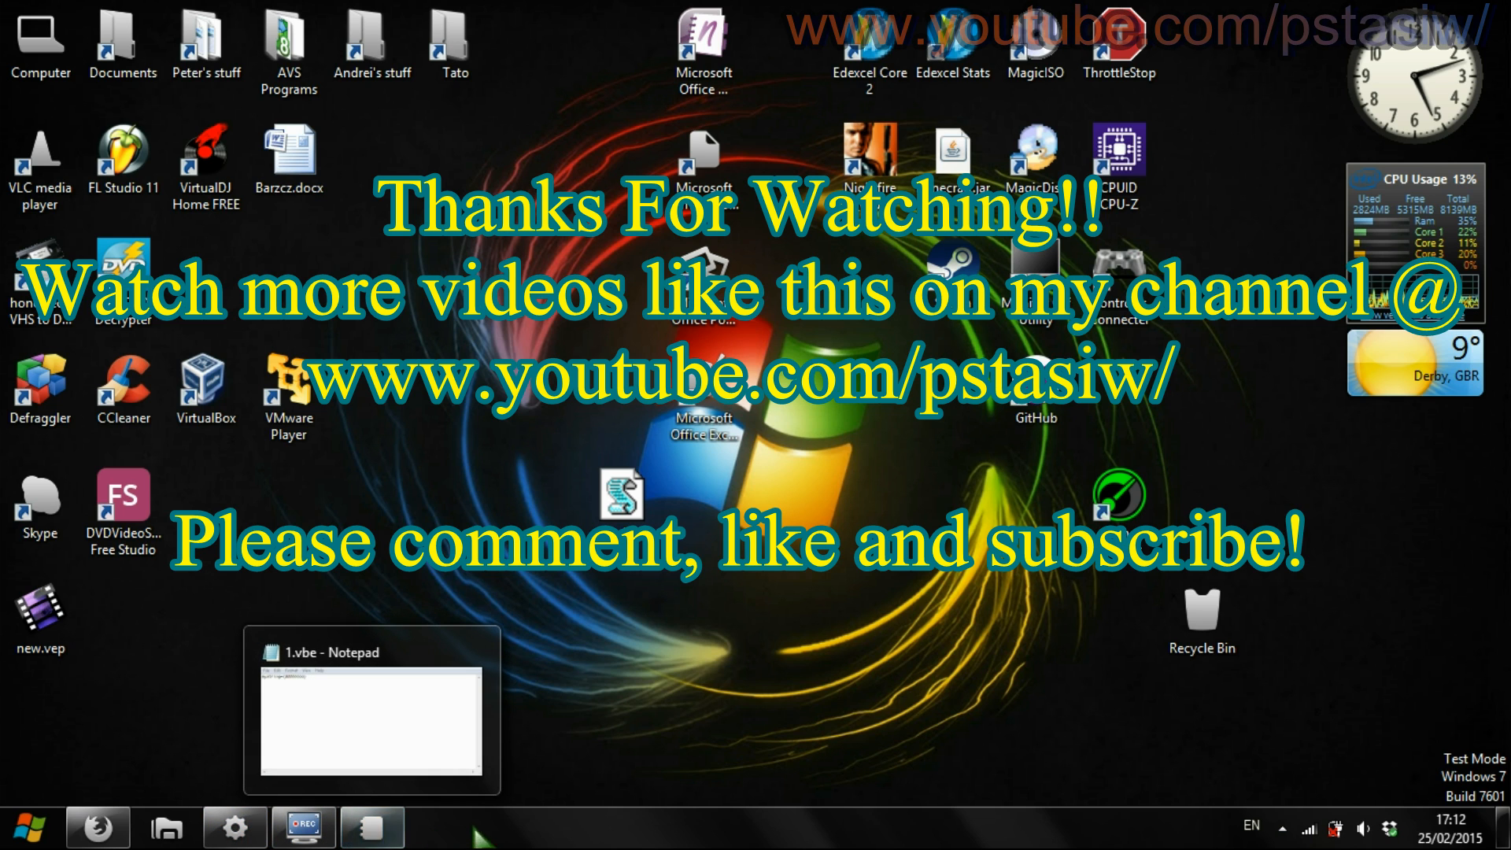